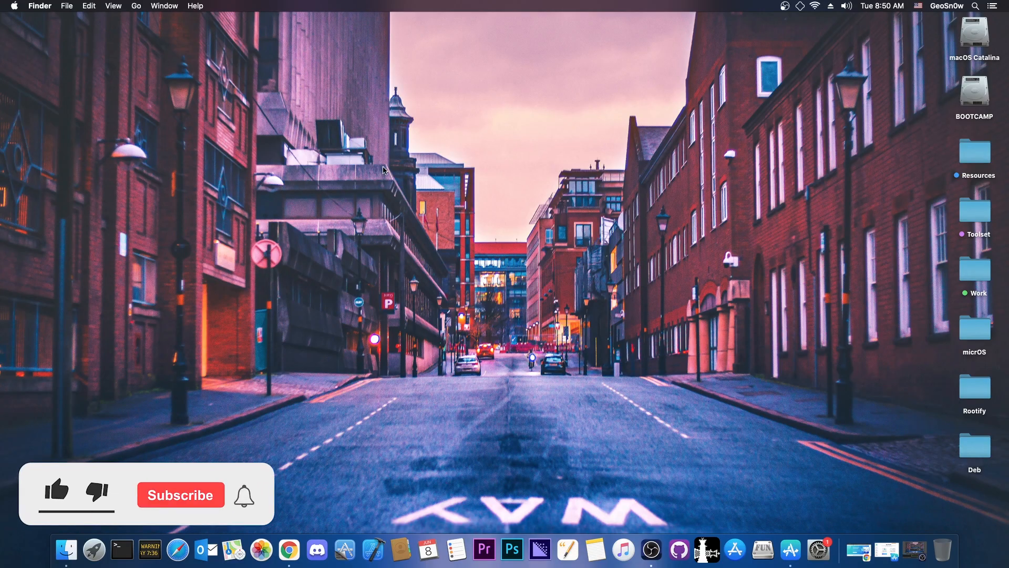
# - Launch AppTrans, view its App Restore options, then bring up the AppTrans web page
pyautogui.click(56, 493)
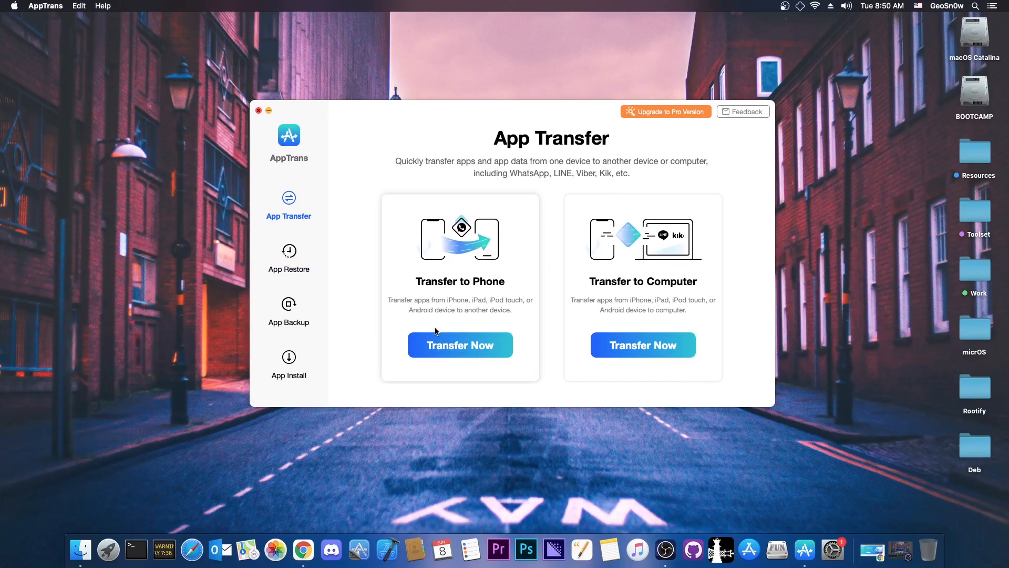
pyautogui.click(288, 259)
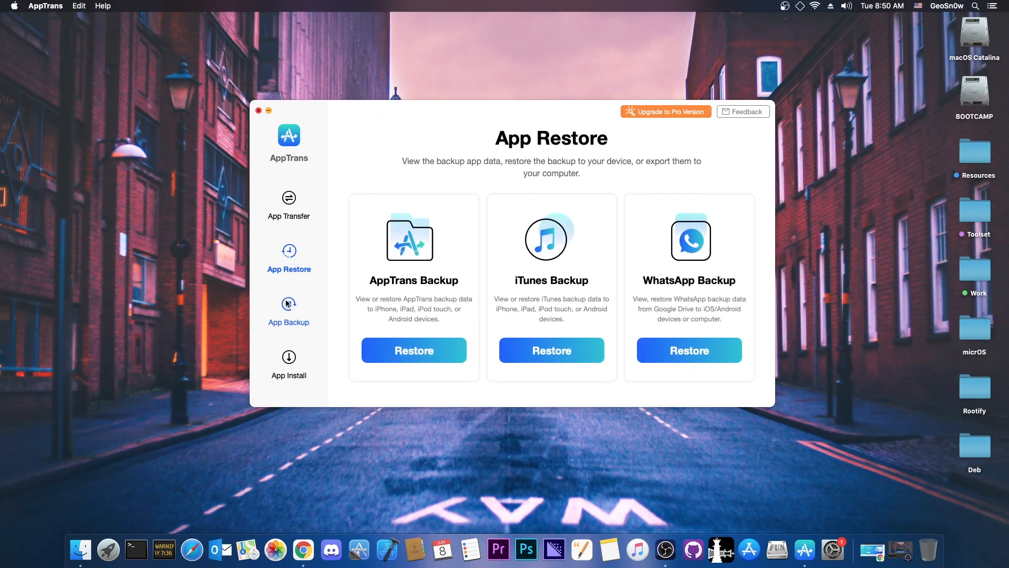
pyautogui.click(288, 308)
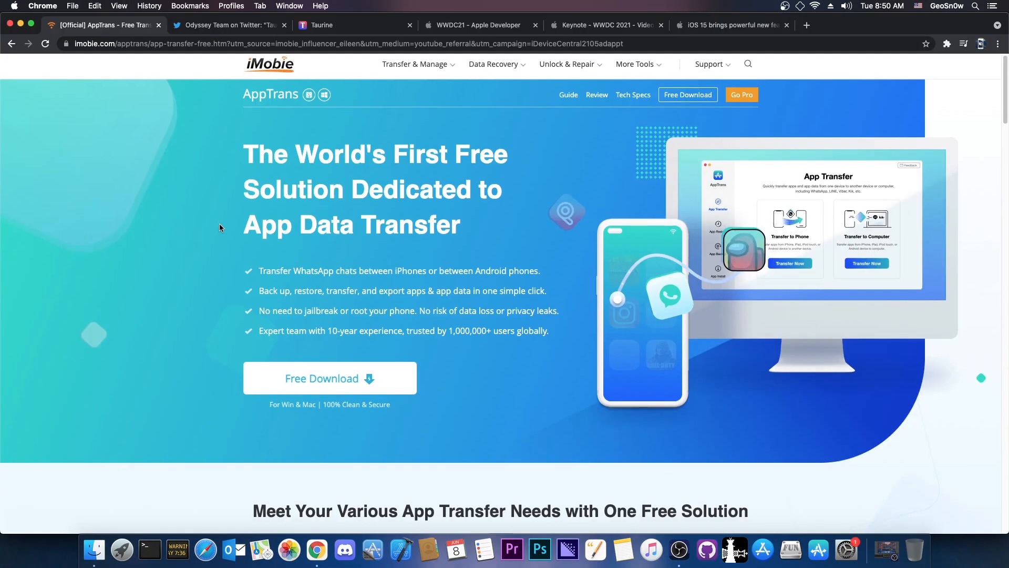
pyautogui.scroll(-3)
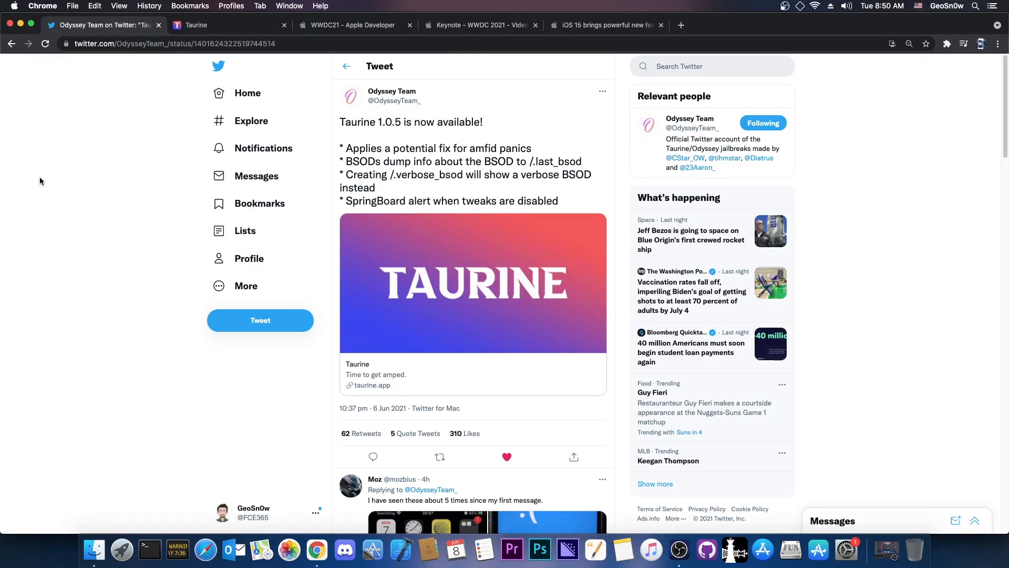
pyautogui.moveTo(459, 138)
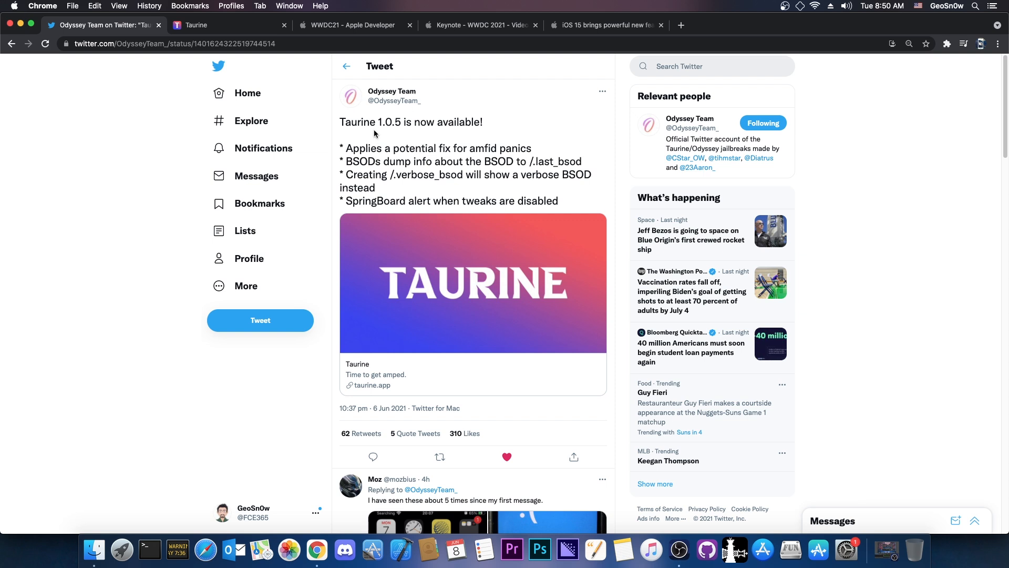
pyautogui.moveTo(399, 132)
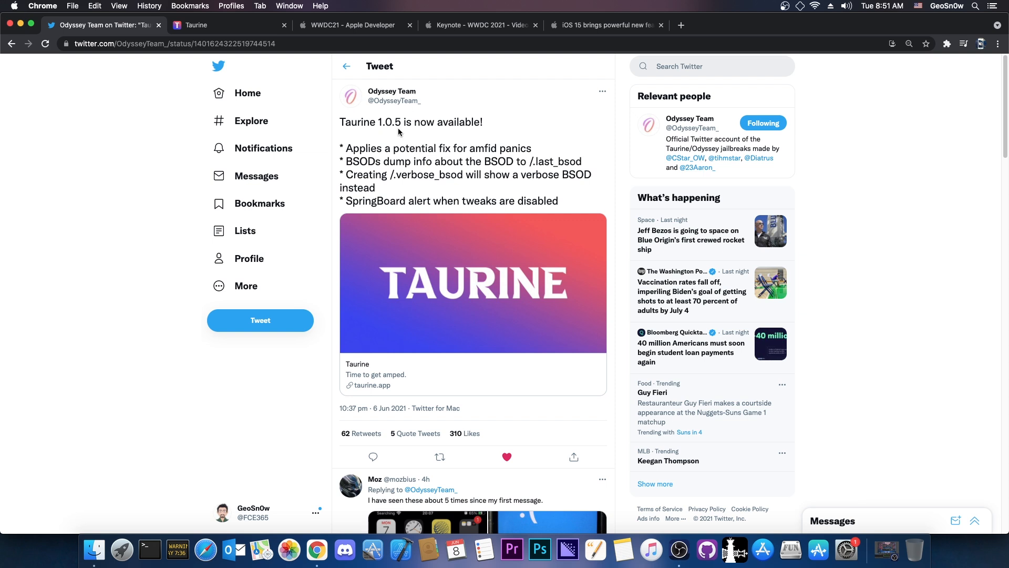
pyautogui.moveTo(413, 188)
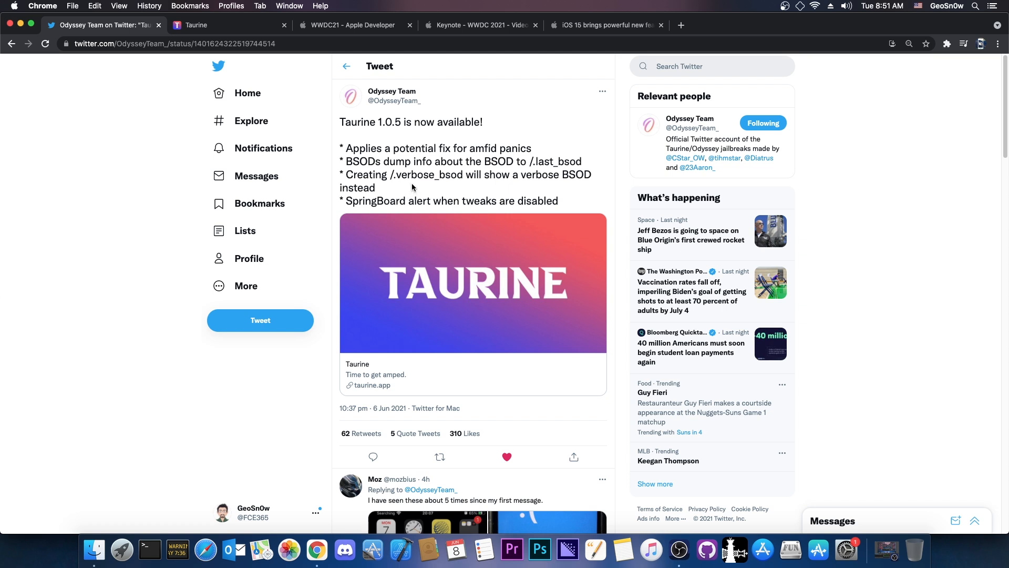
pyautogui.moveTo(384, 178)
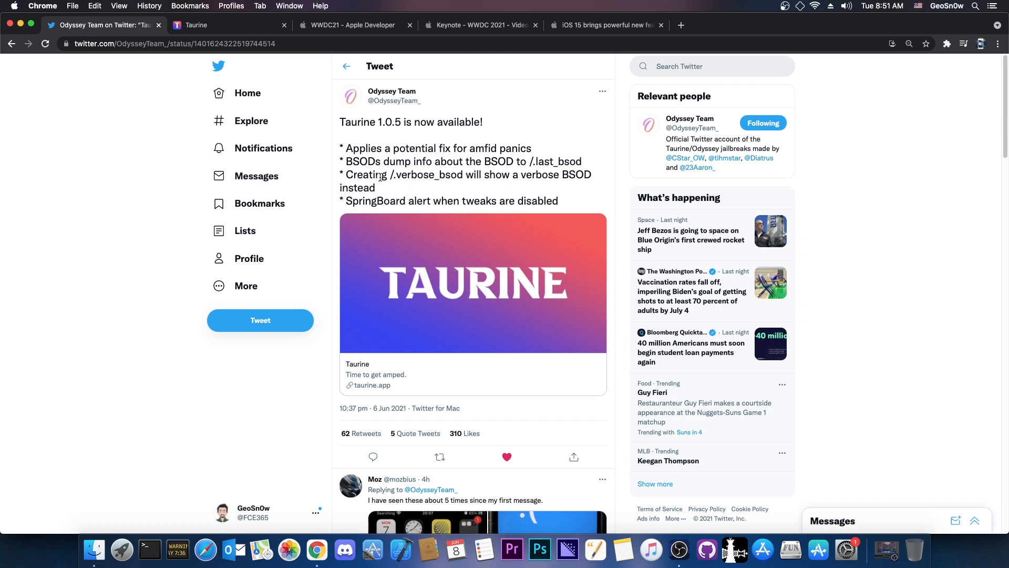
pyautogui.moveTo(213, 26)
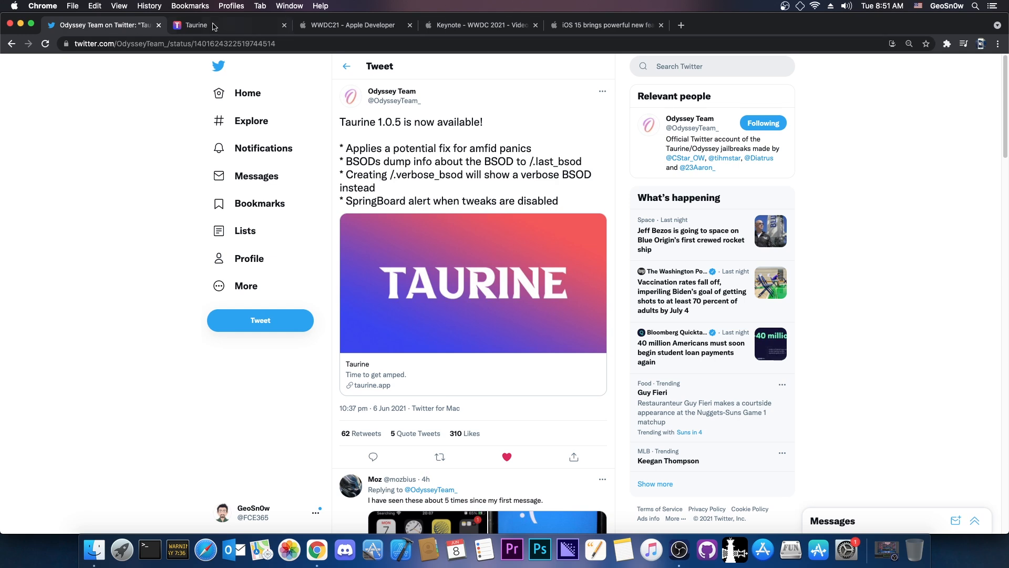
pyautogui.click(197, 25)
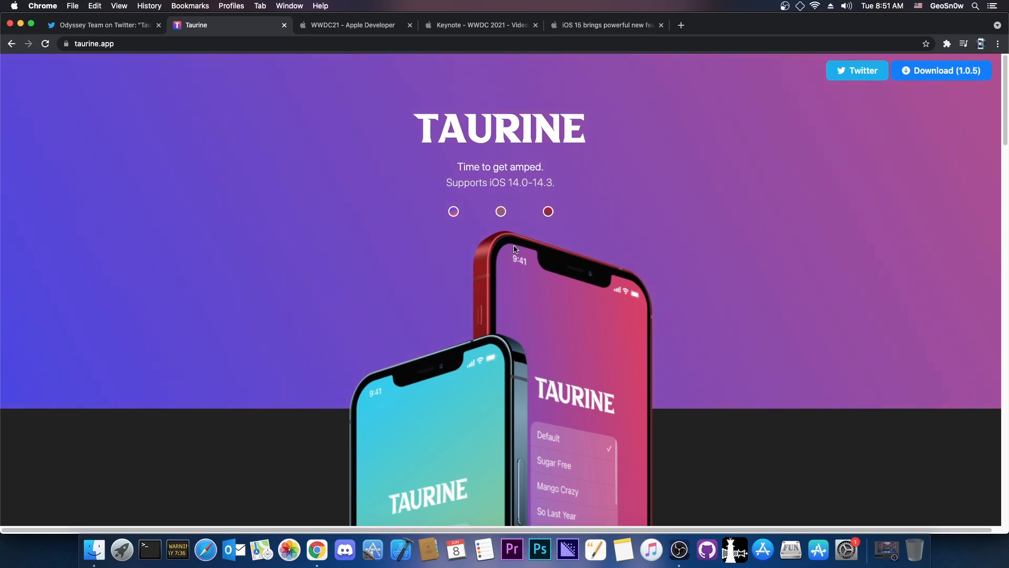
pyautogui.click(100, 25)
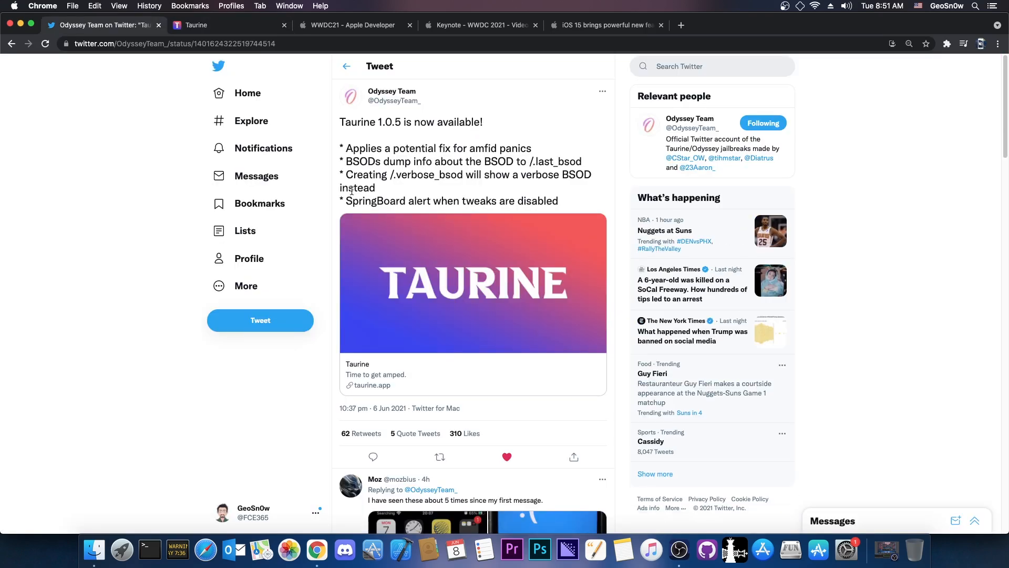
pyautogui.moveTo(375, 149)
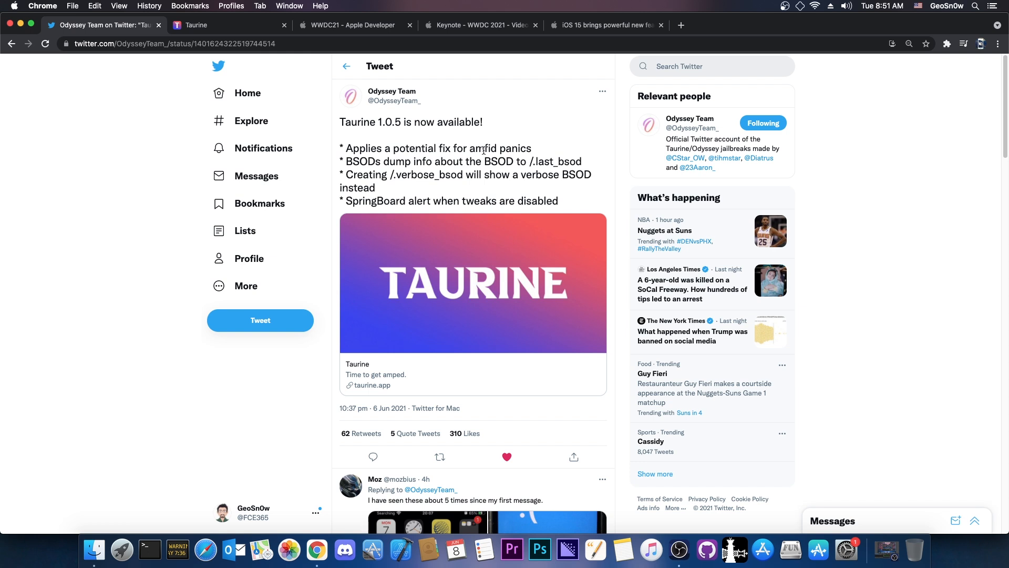
pyautogui.moveTo(434, 147)
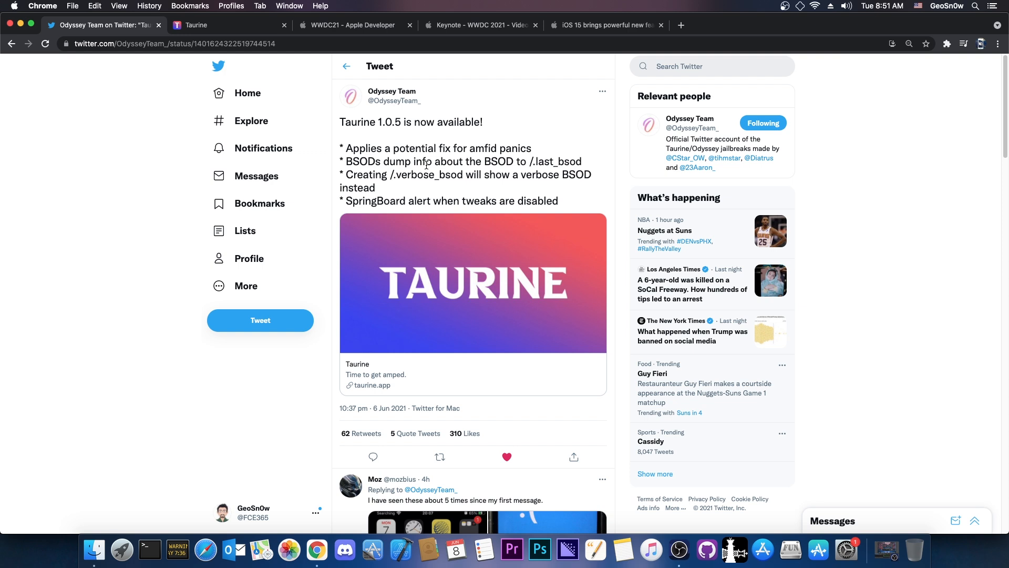
pyautogui.moveTo(477, 162)
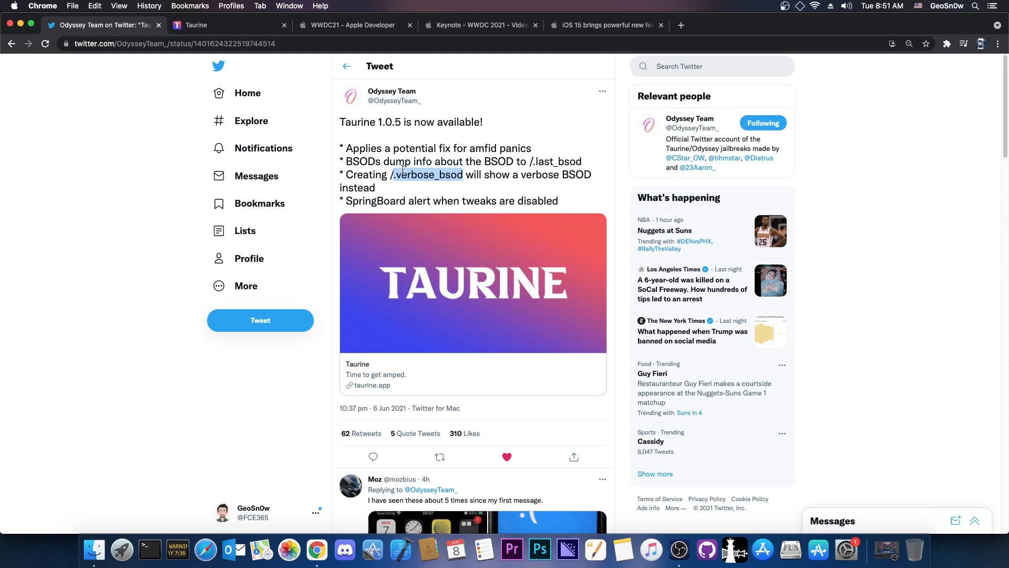
pyautogui.moveTo(444, 203)
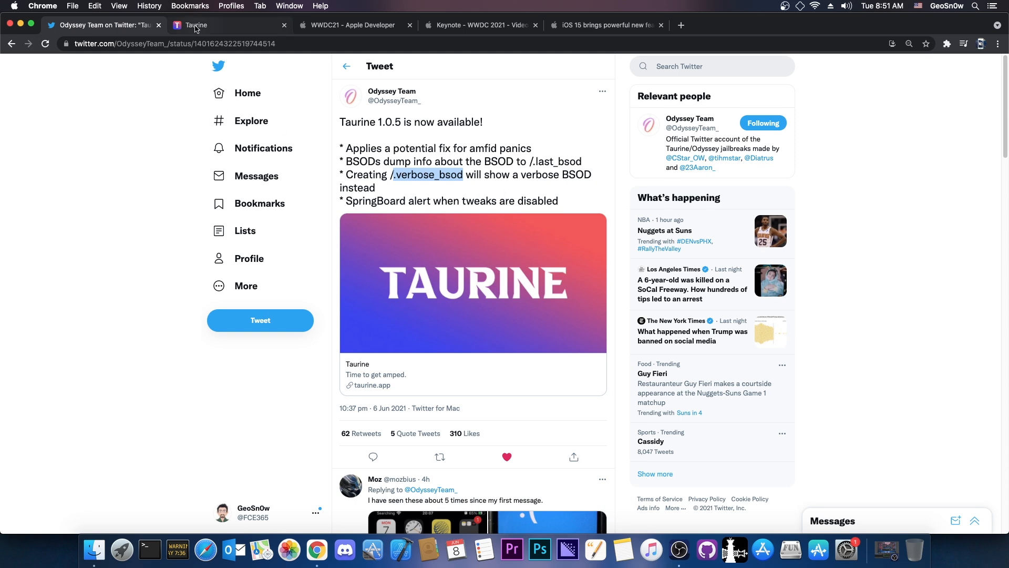
# - Browse the Taurine website down to its 1.0.5 Download section with .ipa and AltStore options
pyautogui.click(196, 24)
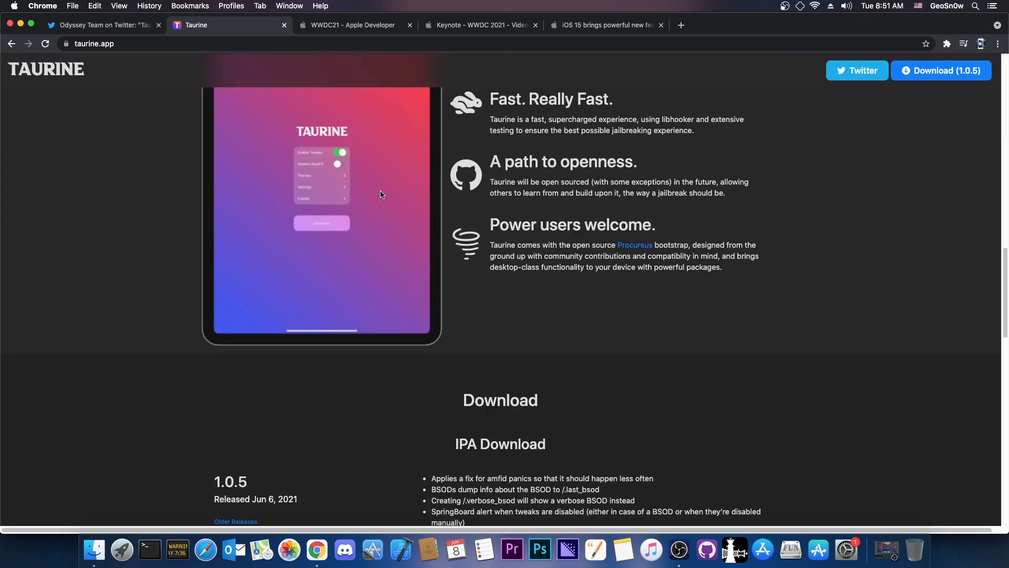
pyautogui.scroll(-3)
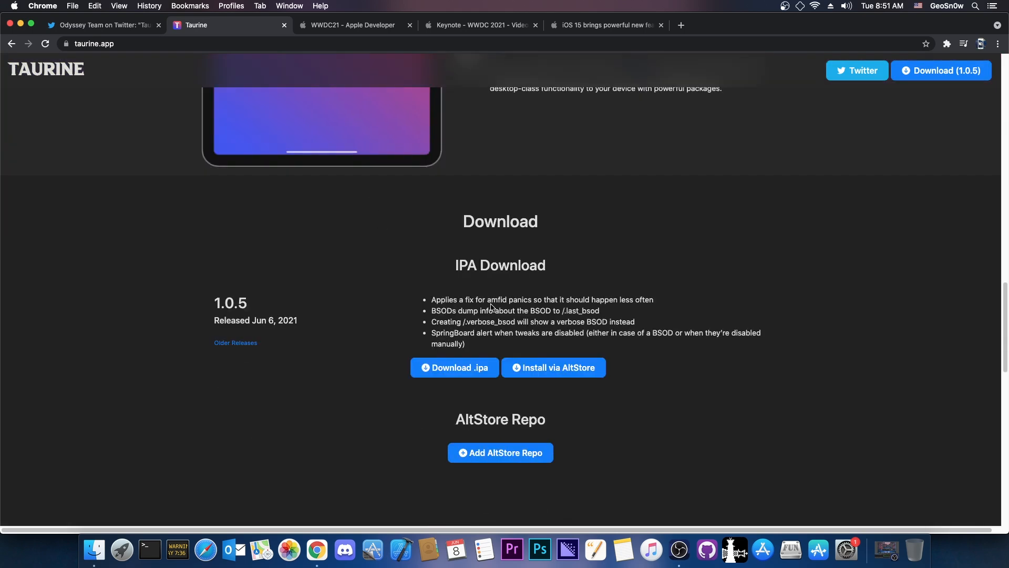
pyautogui.moveTo(486, 298)
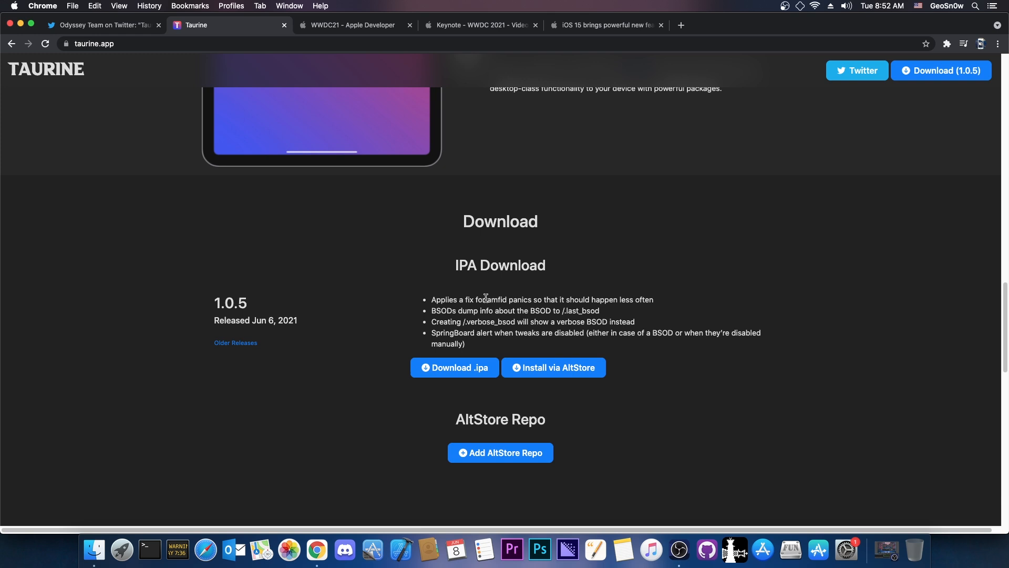
pyautogui.scroll(-3)
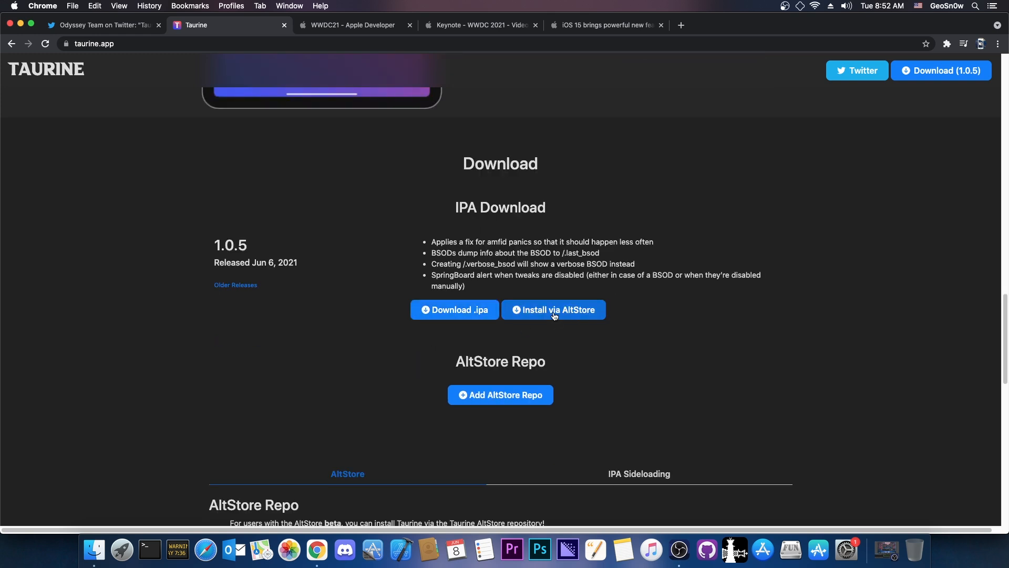
pyautogui.moveTo(486, 409)
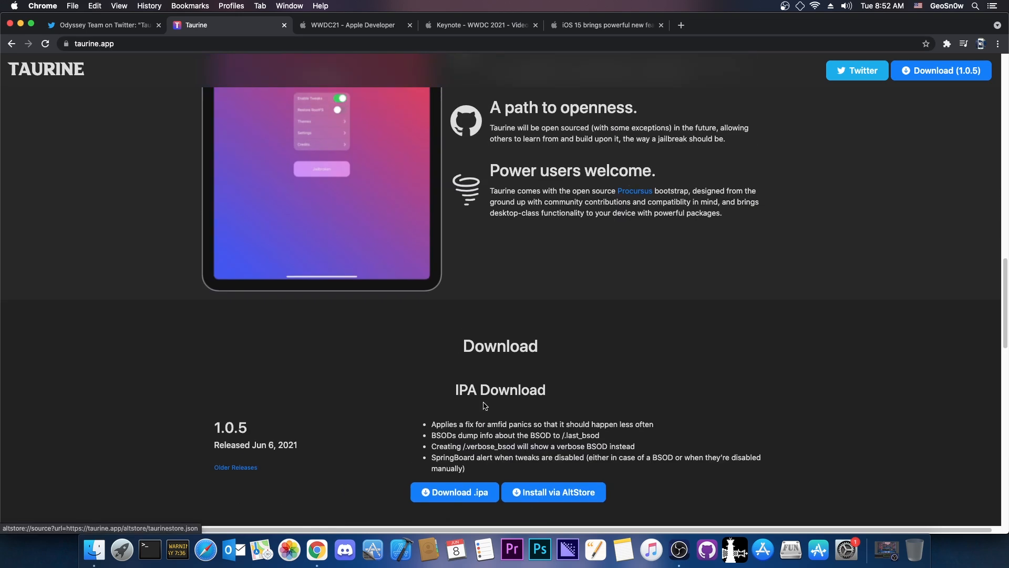
pyautogui.scroll(3)
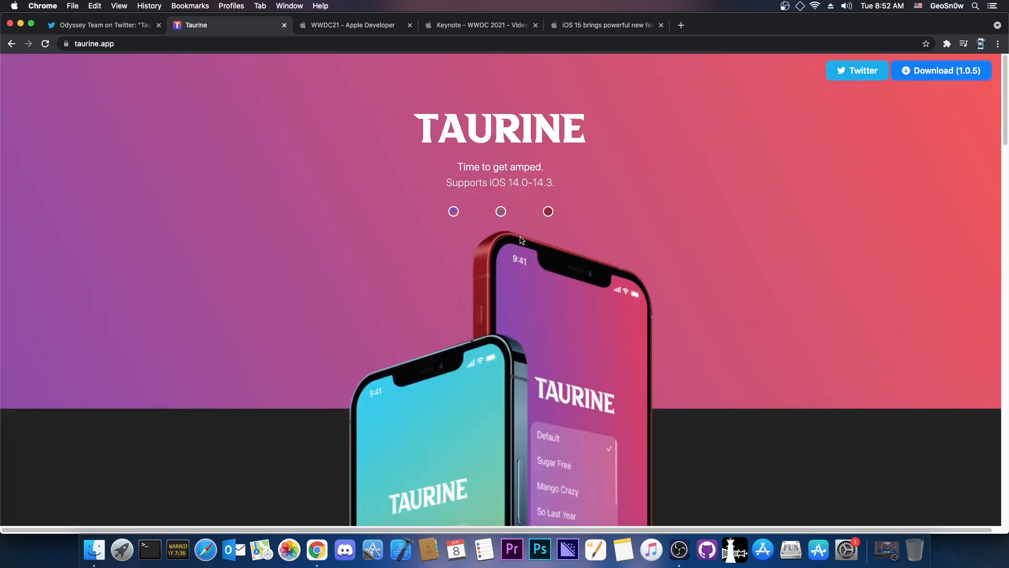
pyautogui.scroll(-3)
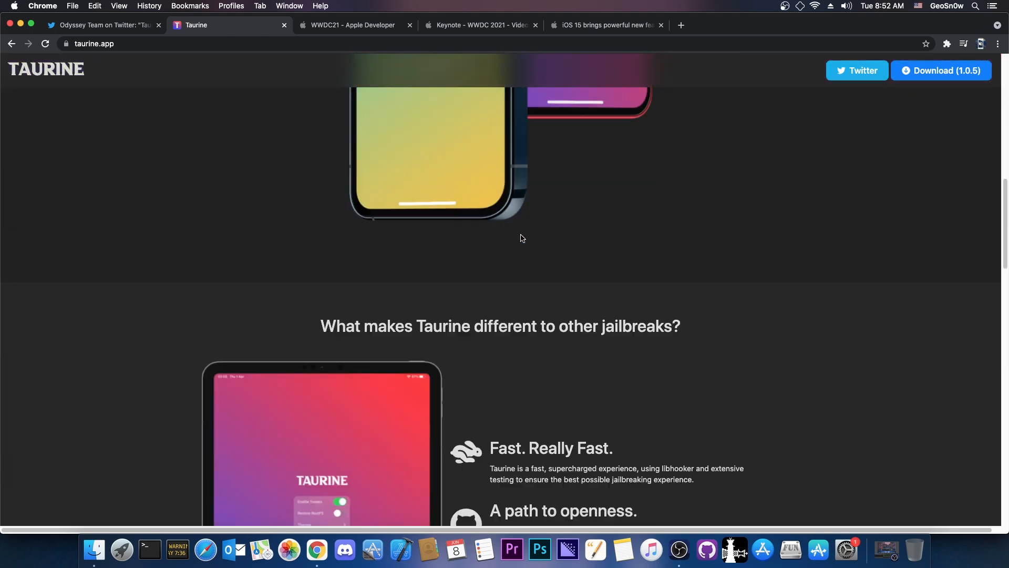
# - Go back to the Taurine release tweet and scroll through the Odyssey Team profile timeline
pyautogui.click(103, 25)
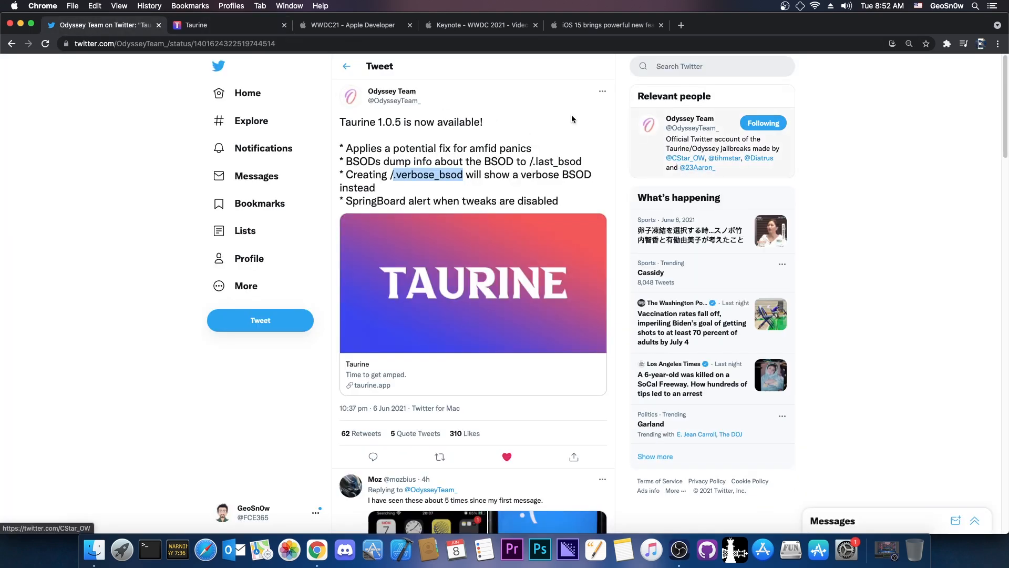
pyautogui.click(391, 96)
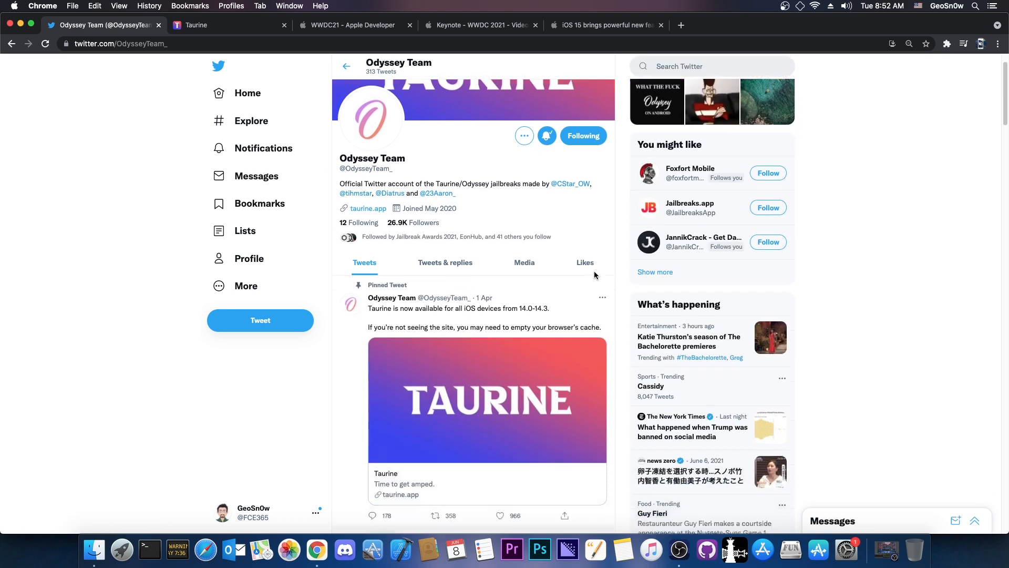
pyautogui.scroll(-3)
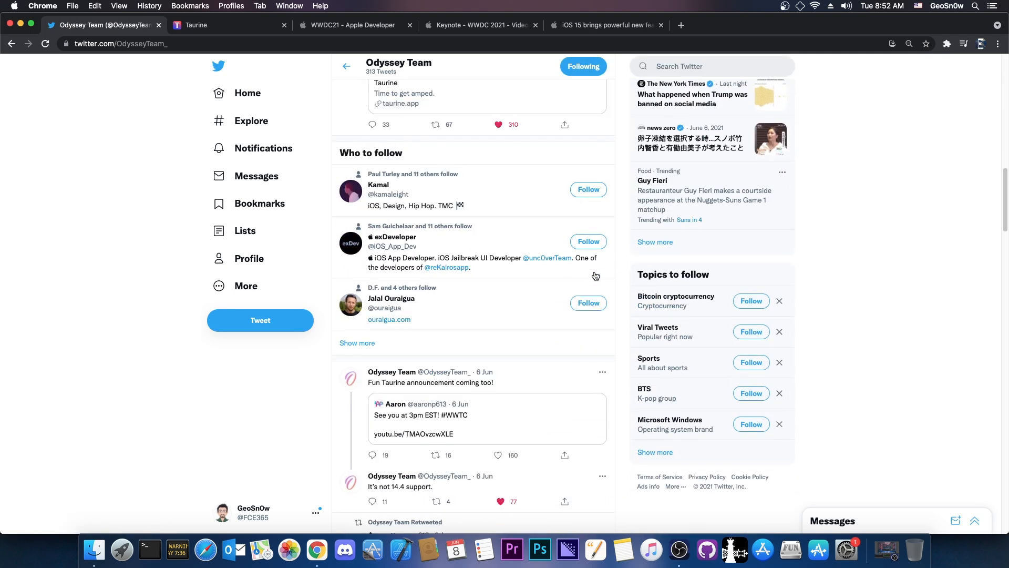
pyautogui.scroll(-3)
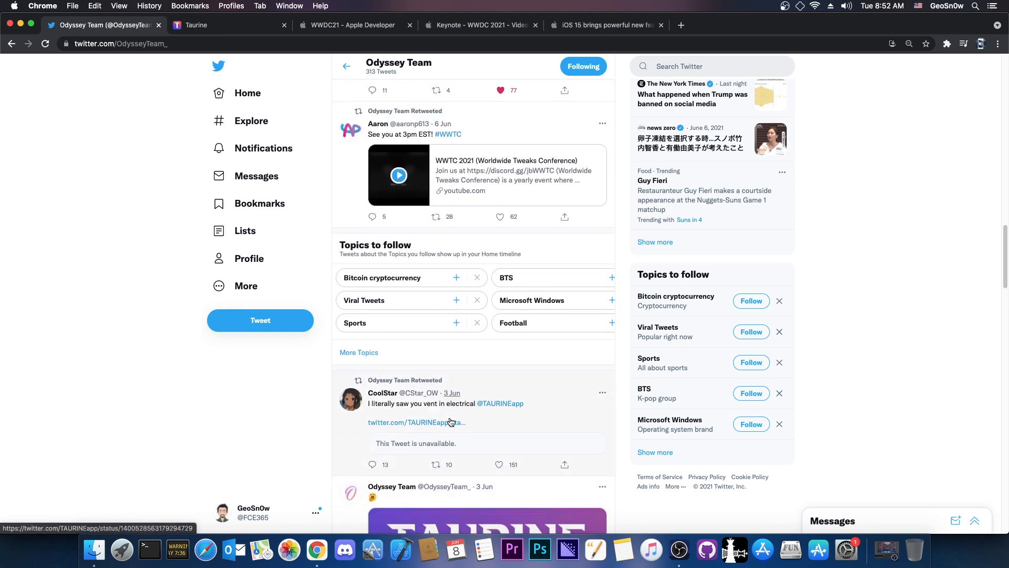
pyautogui.scroll(-3)
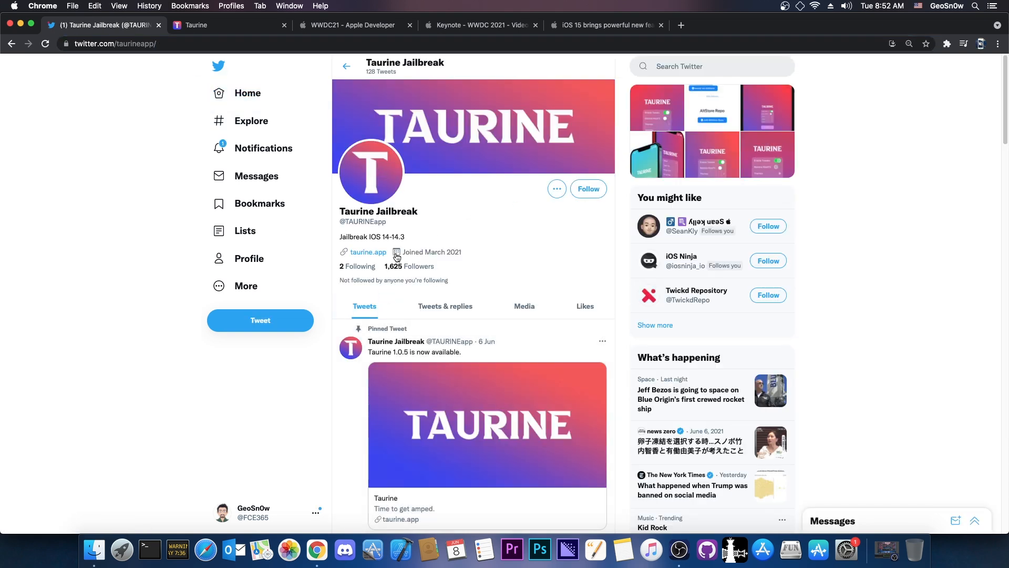
pyautogui.scroll(-3)
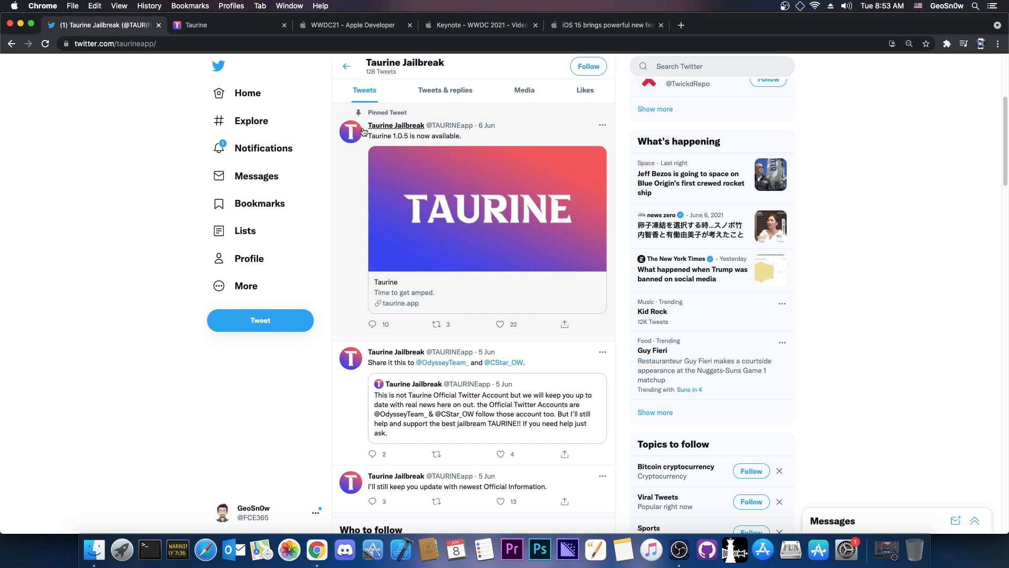
pyautogui.scroll(-3)
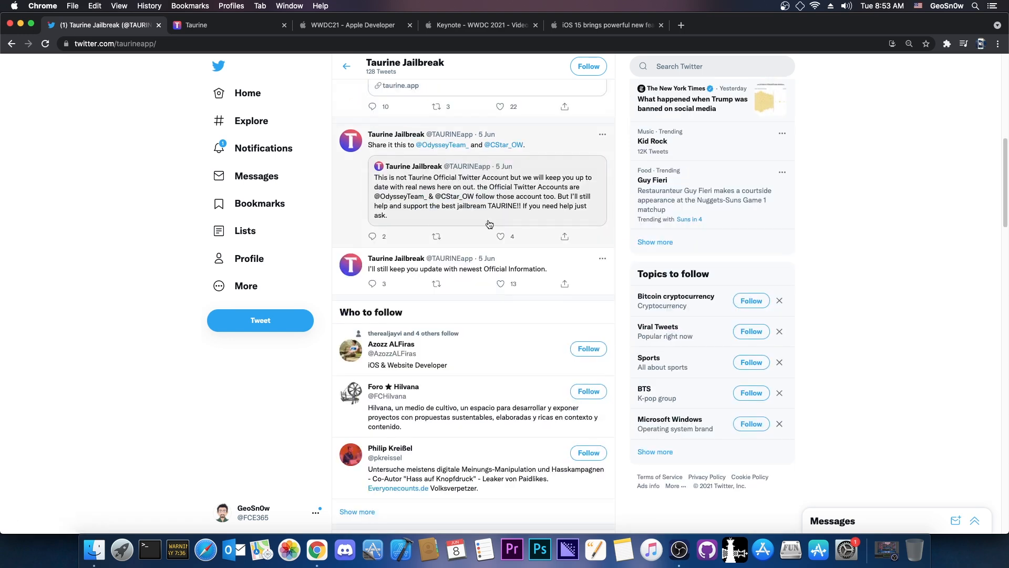
pyautogui.scroll(-3)
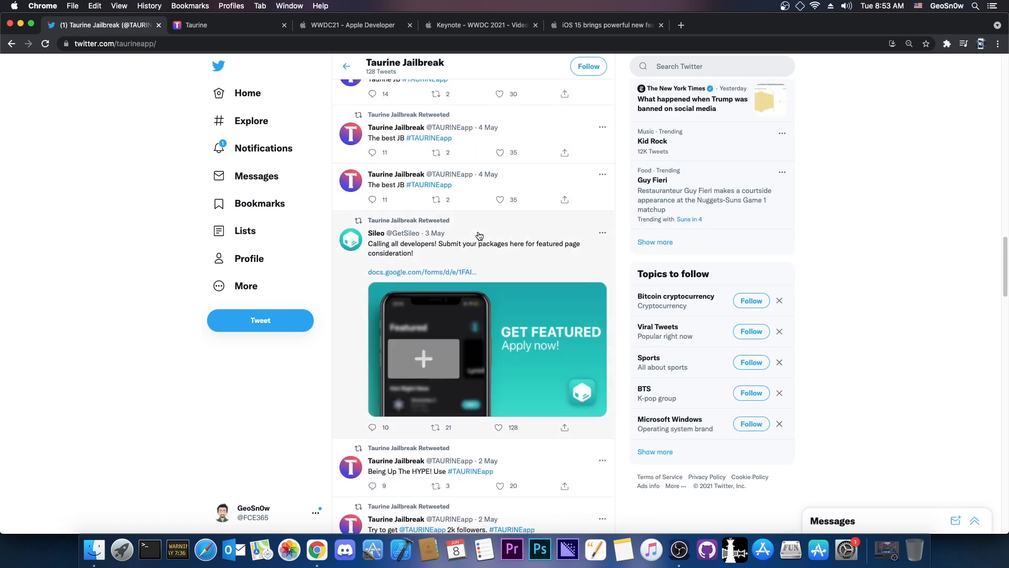
pyautogui.scroll(-3)
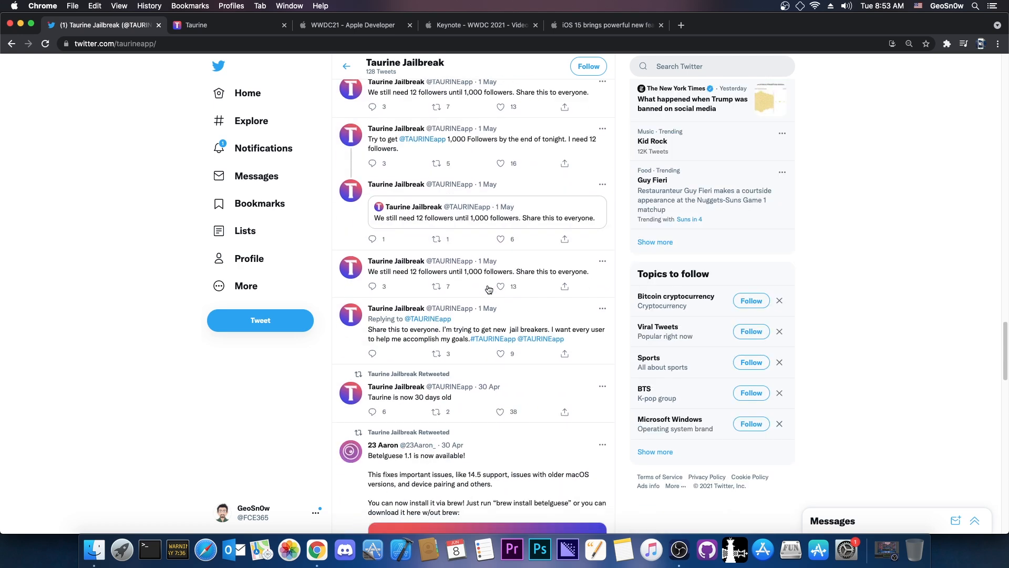
pyautogui.scroll(-3)
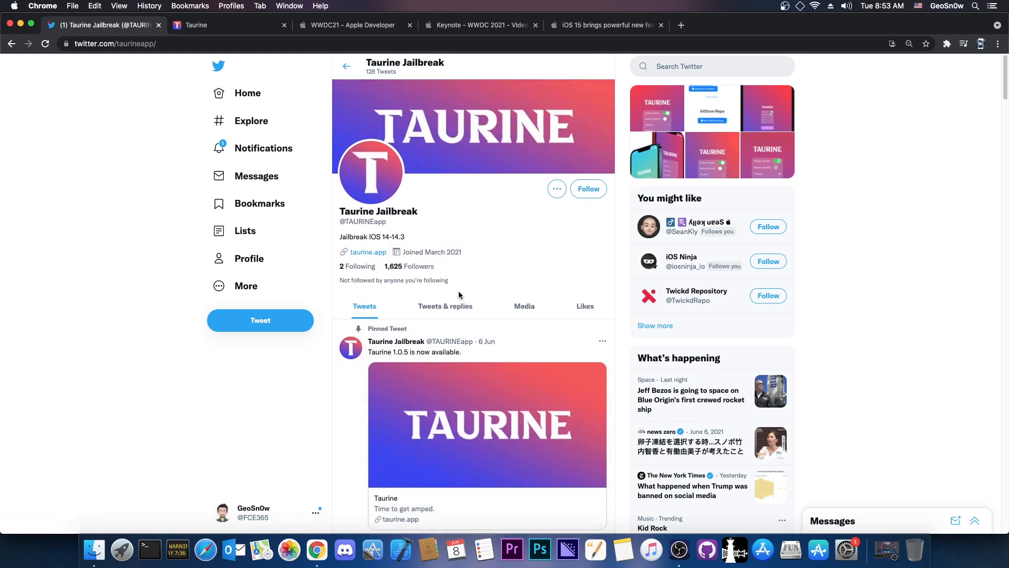
pyautogui.moveTo(394, 250)
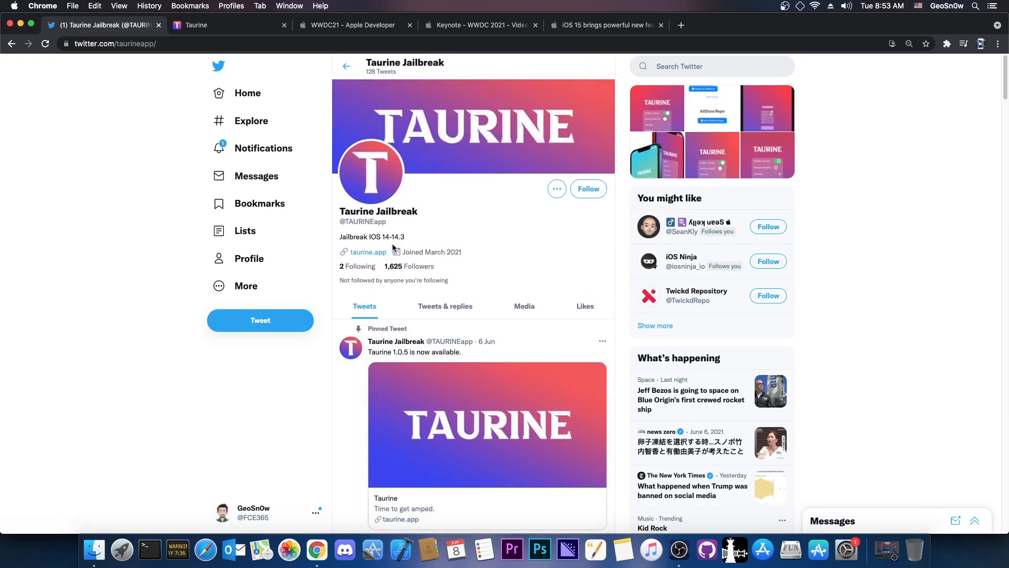
pyautogui.moveTo(406, 256)
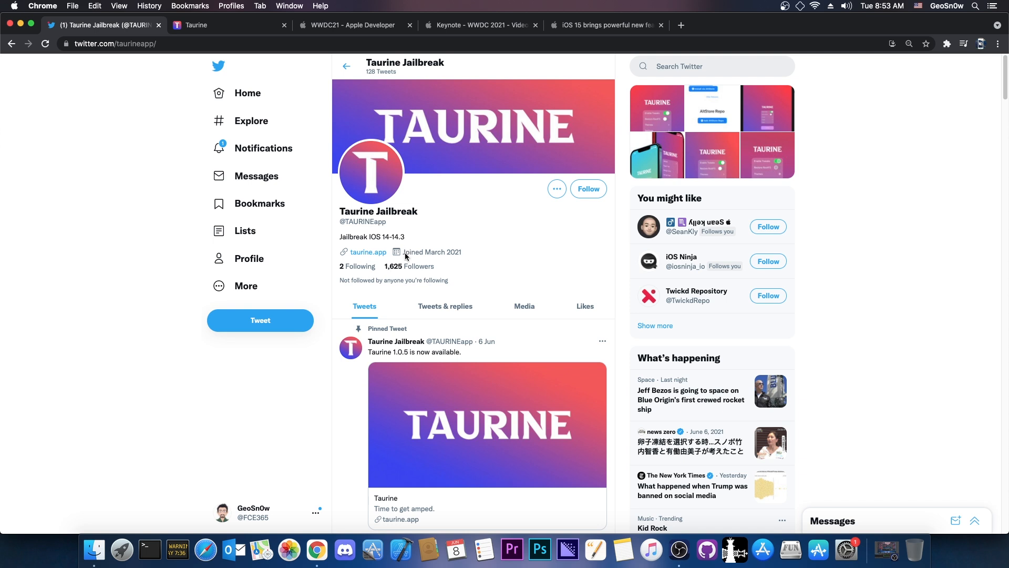
pyautogui.moveTo(370, 257)
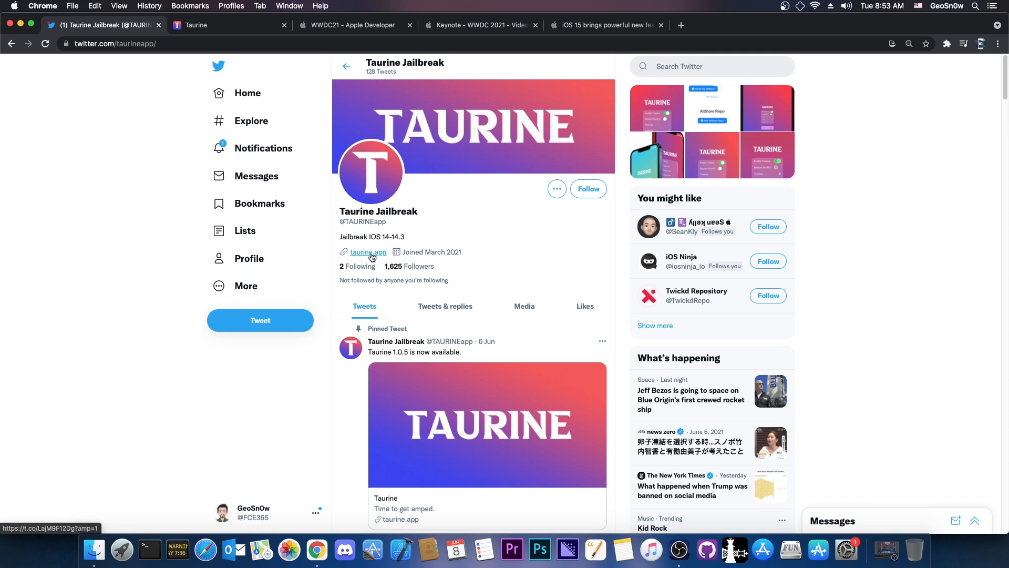
pyautogui.moveTo(552, 249)
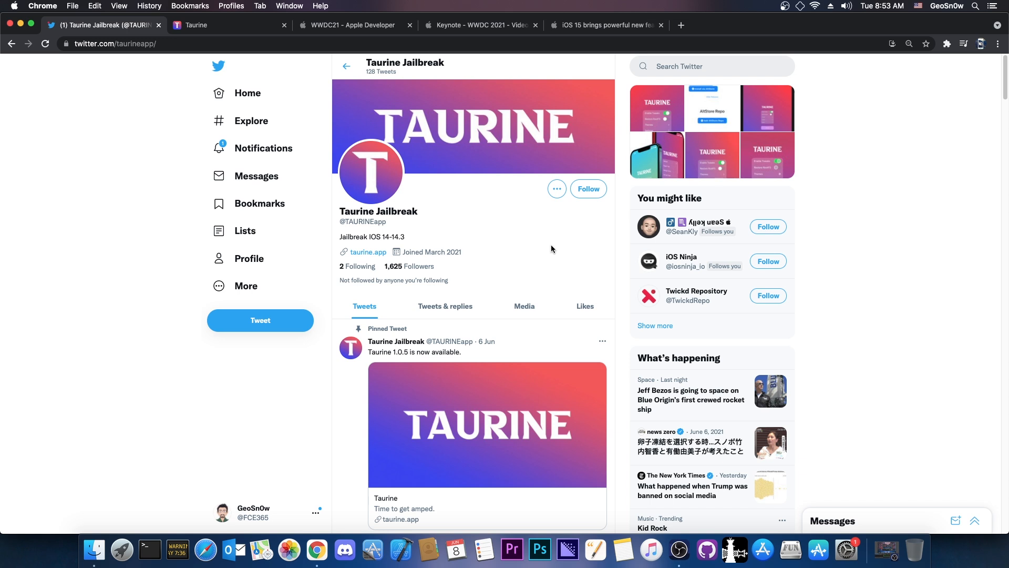
pyautogui.moveTo(487, 264)
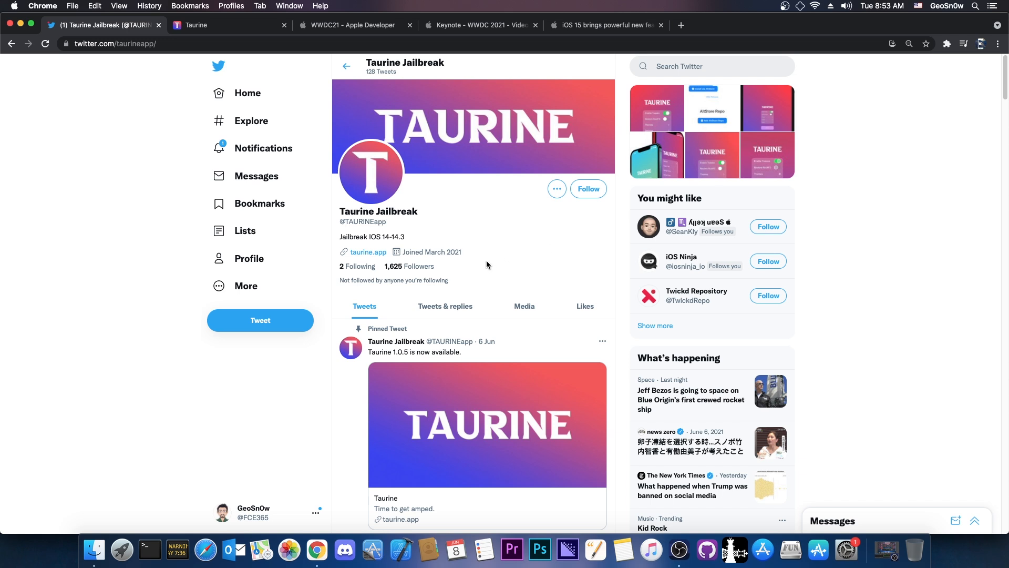
pyautogui.moveTo(462, 245)
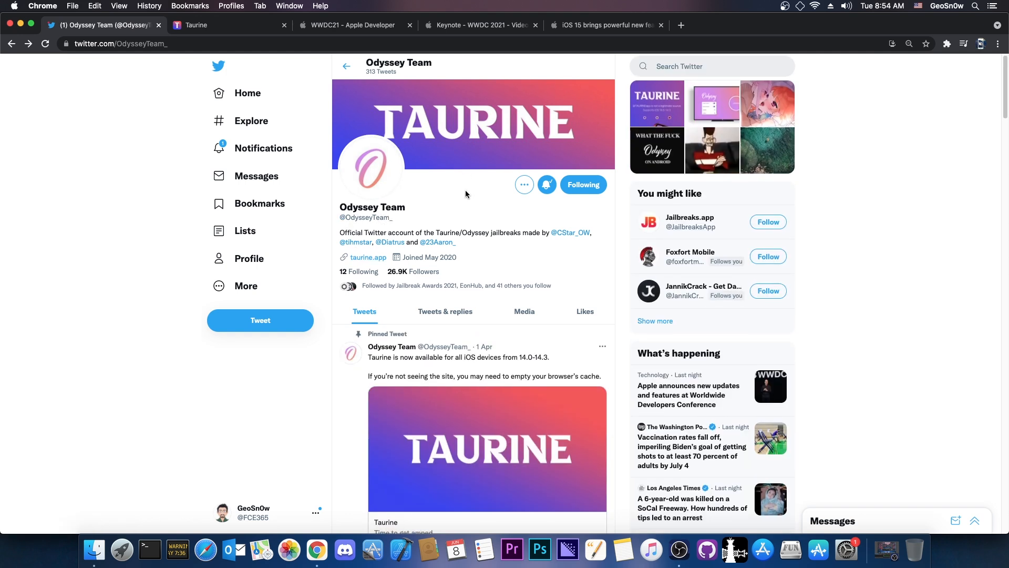
# - Scroll the Odyssey Team profile again, then revisit and scroll the Taurine website
pyautogui.scroll(-3)
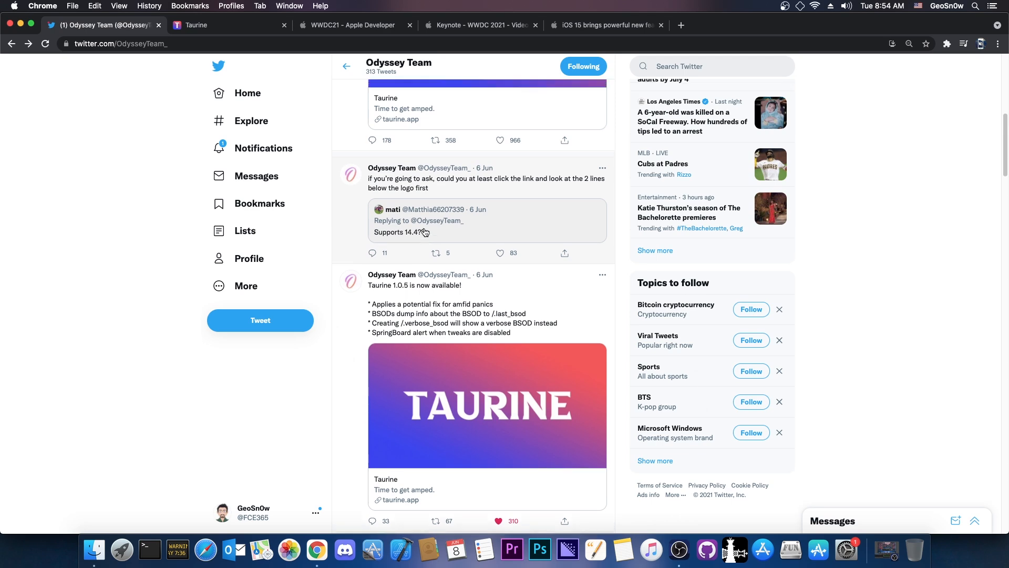
pyautogui.scroll(3)
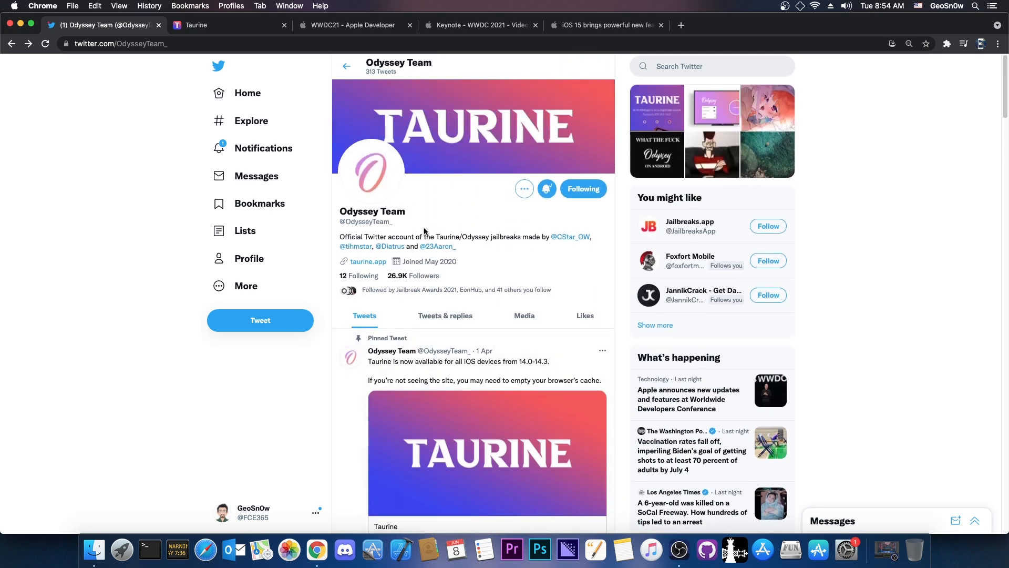
pyautogui.moveTo(385, 246)
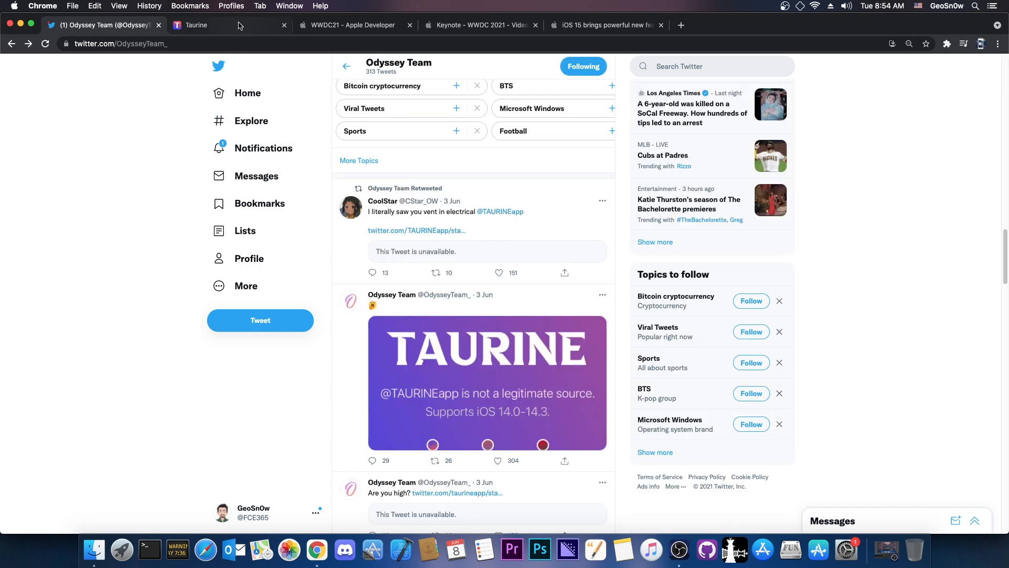
pyautogui.click(196, 25)
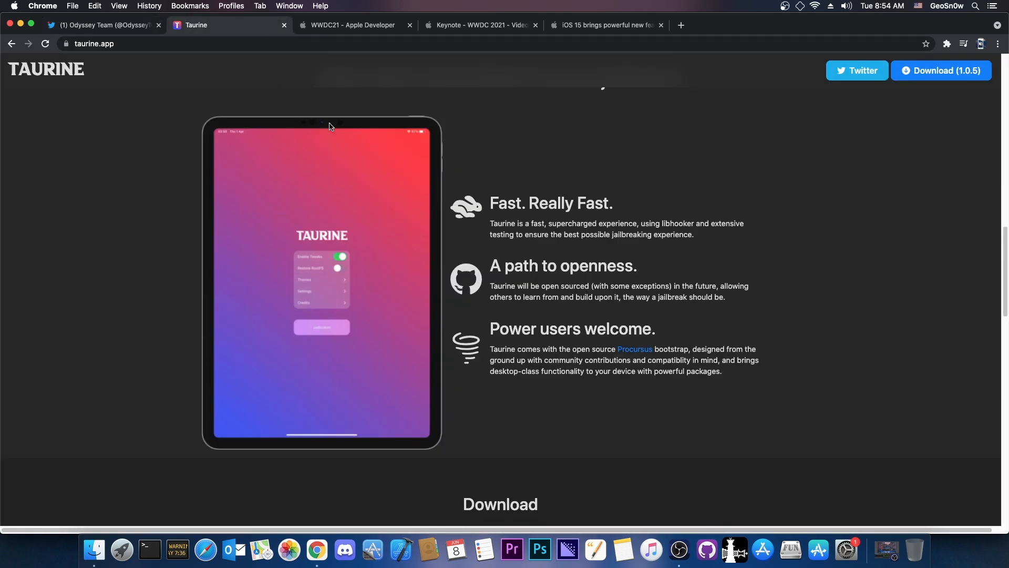
pyautogui.scroll(-3)
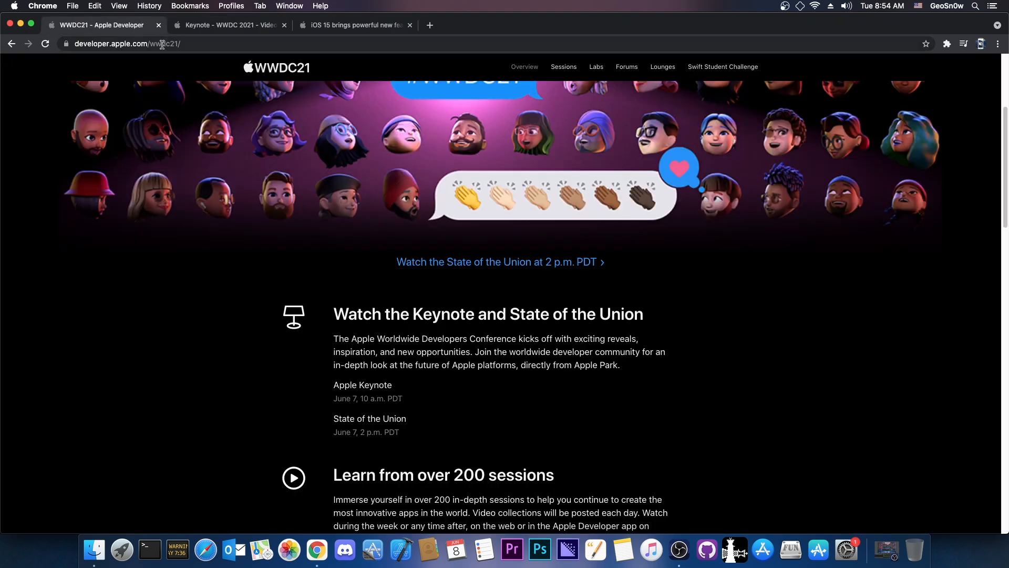
# - Open the WWDC 2021 Keynote video and mute it
pyautogui.scroll(3)
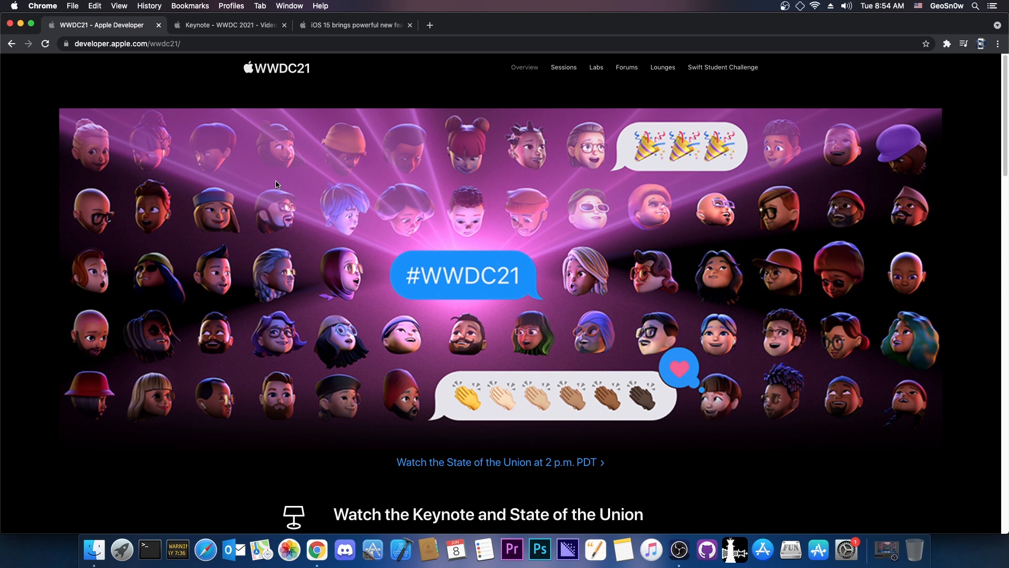
pyautogui.click(225, 25)
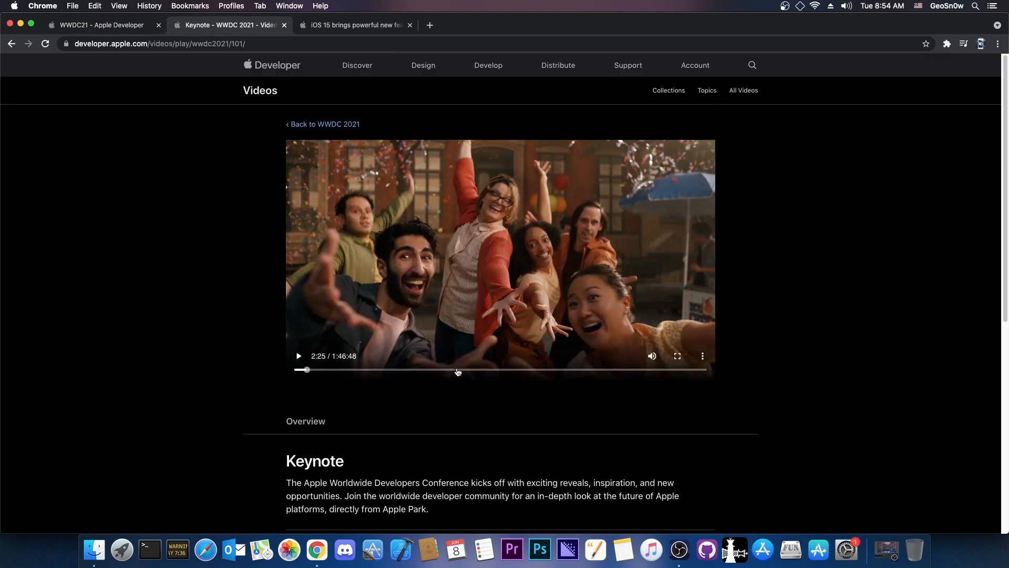
pyautogui.click(652, 355)
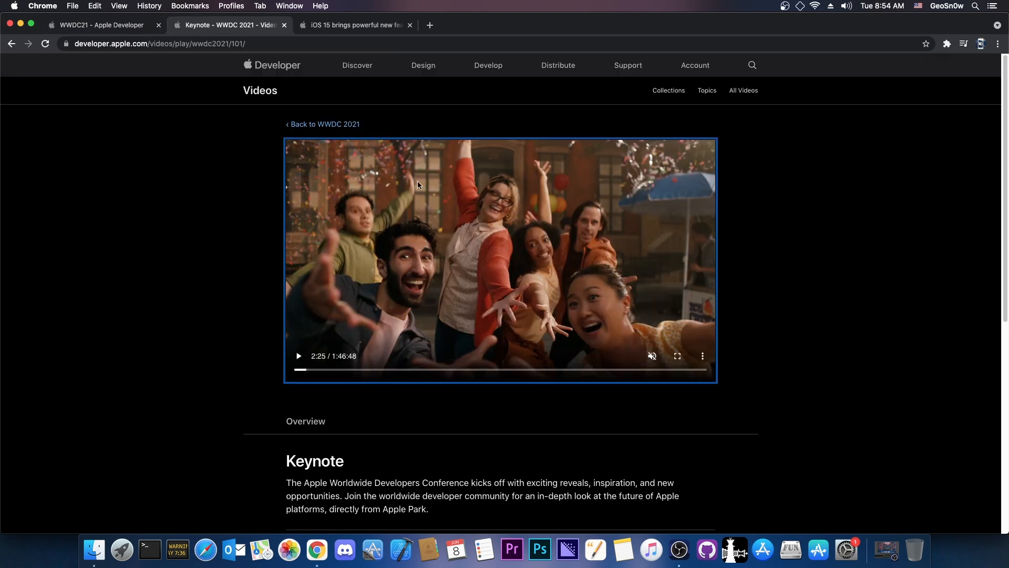
# - Seek the keynote to the Notifications part, around 23 minutes, then back to 9:47
pyautogui.moveTo(300, 369); pyautogui.dragTo(360, 369)
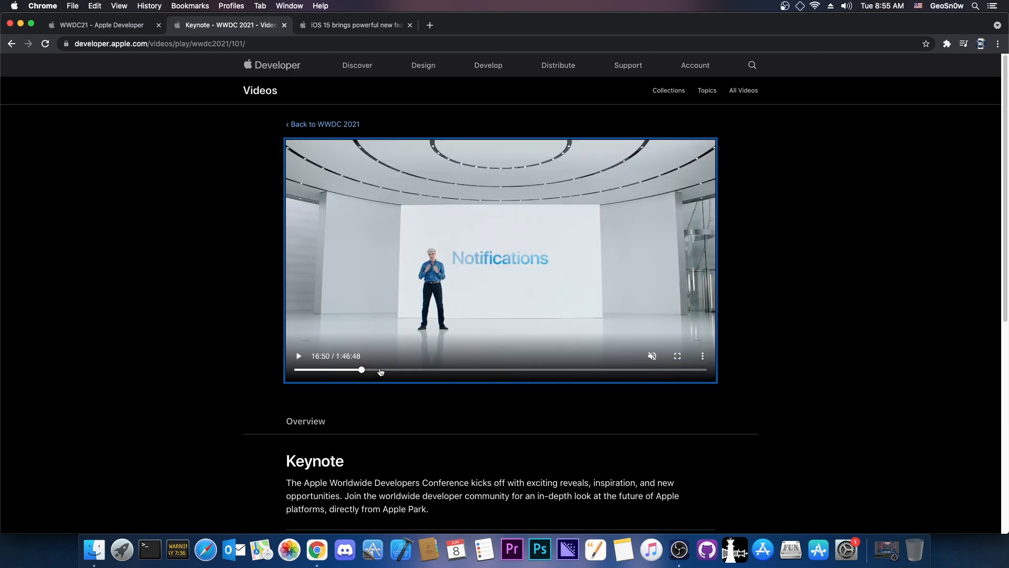
pyautogui.moveTo(362, 370); pyautogui.dragTo(385, 369)
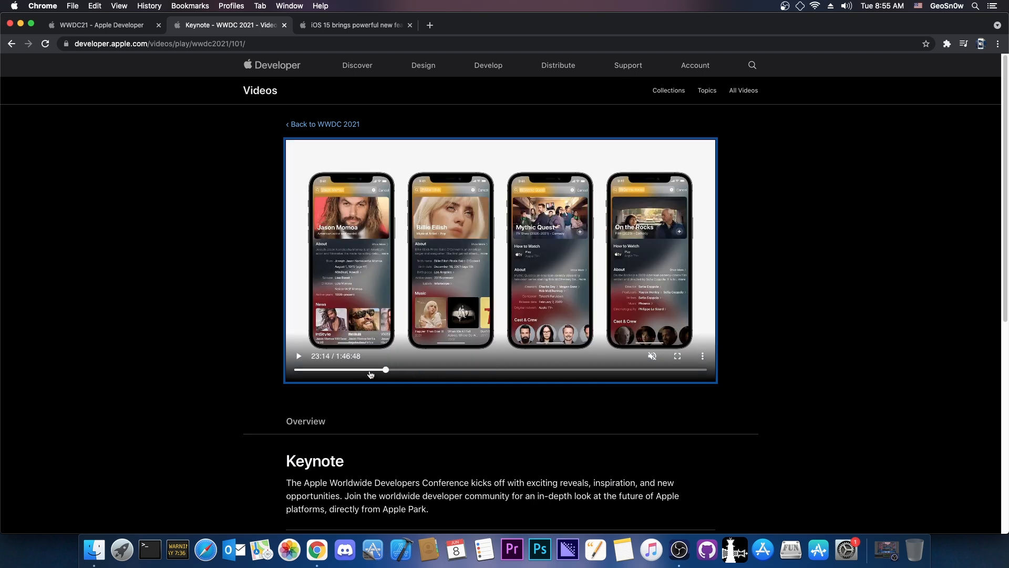
pyautogui.moveTo(385, 370); pyautogui.dragTo(334, 370)
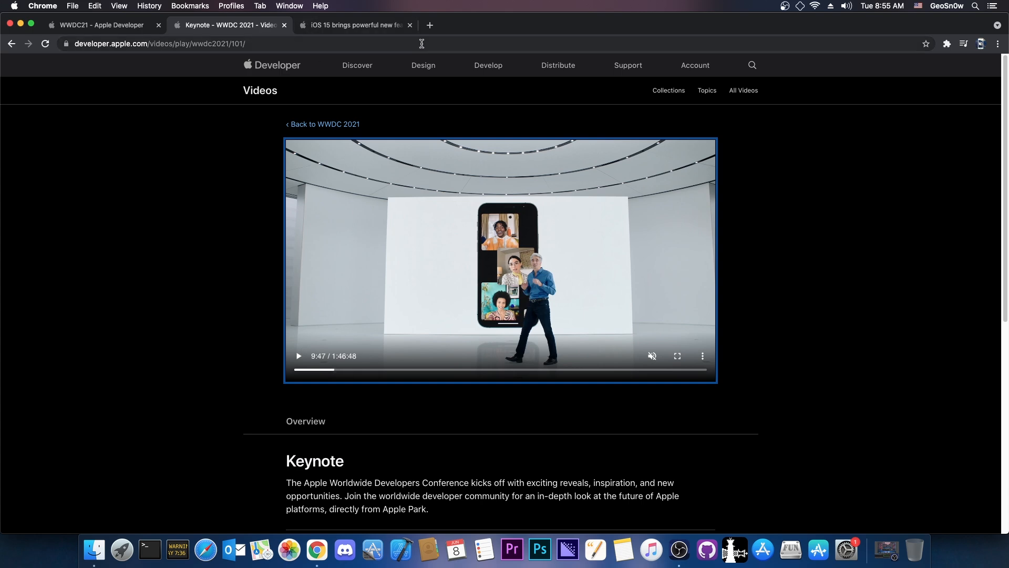
pyautogui.click(354, 25)
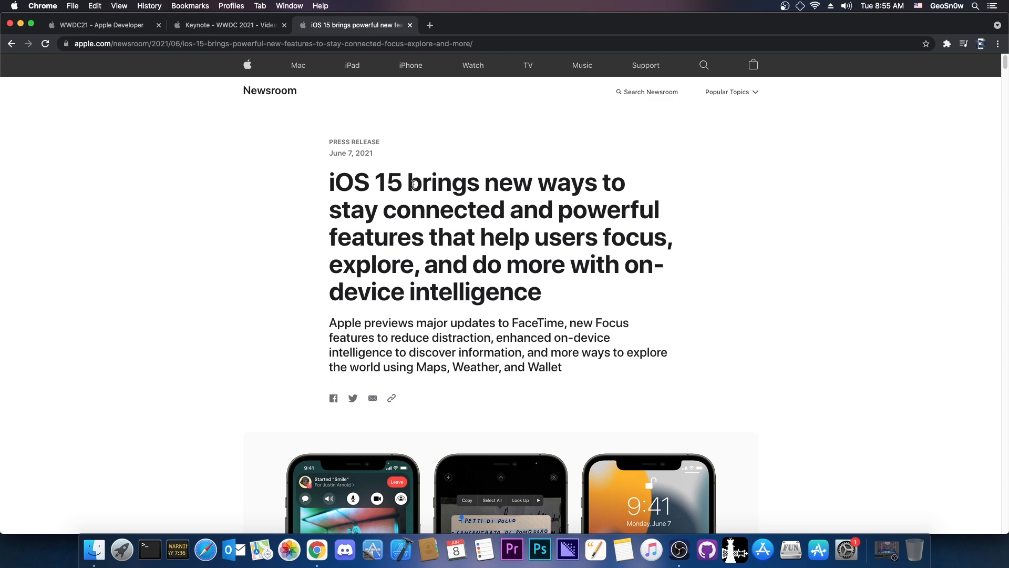
# - Read the iOS 15 press release past SharePlay, Focus and notifications to Safari and Maps
pyautogui.scroll(-3)
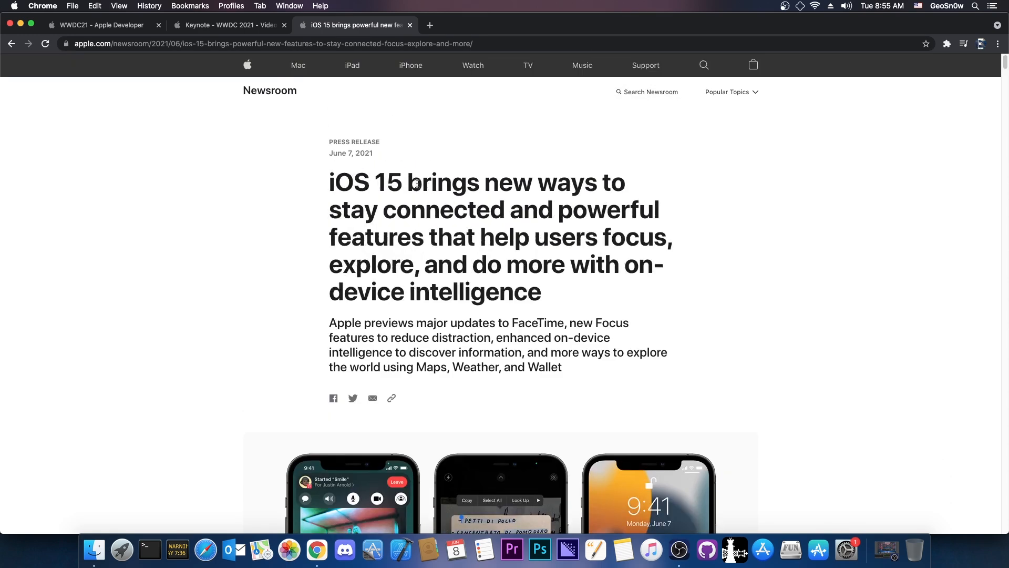
pyautogui.scroll(-3)
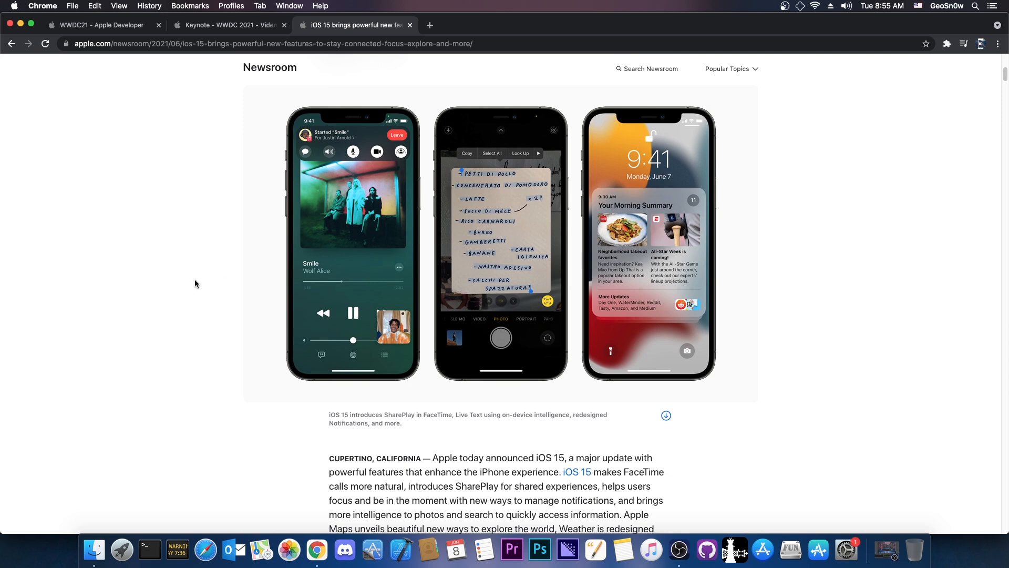
pyautogui.moveTo(310, 161)
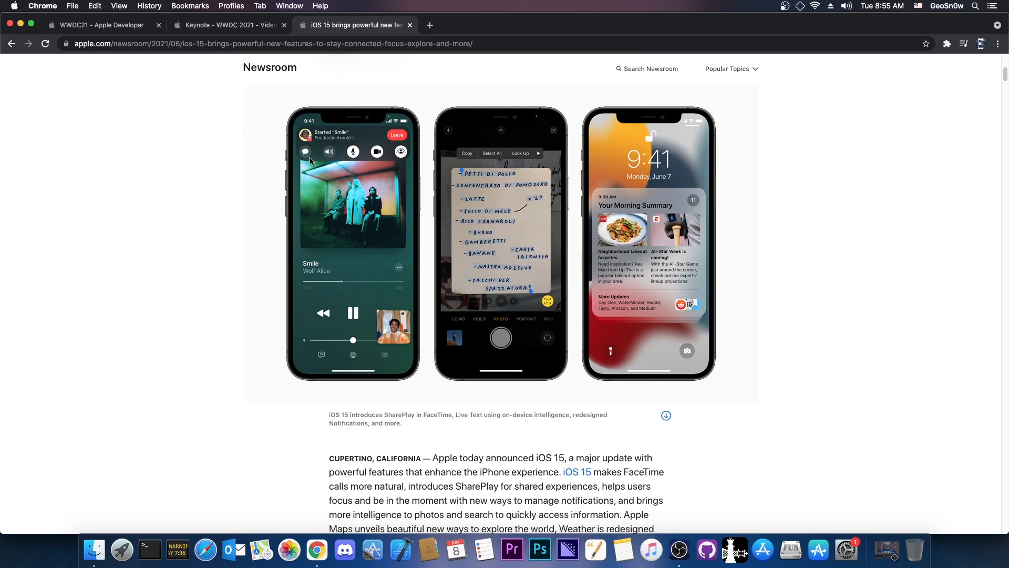
pyautogui.moveTo(278, 222)
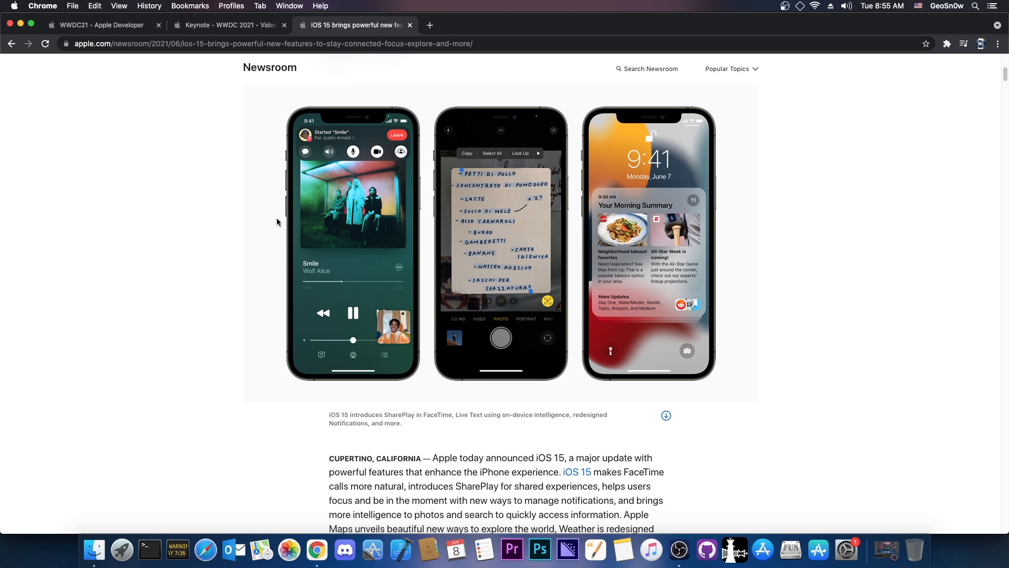
pyautogui.moveTo(295, 295)
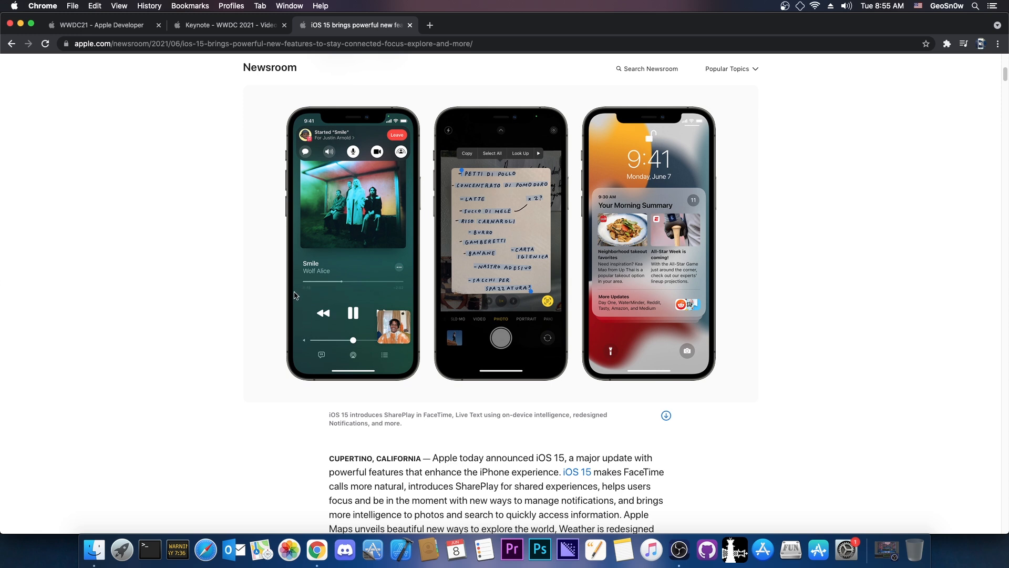
pyautogui.moveTo(370, 215)
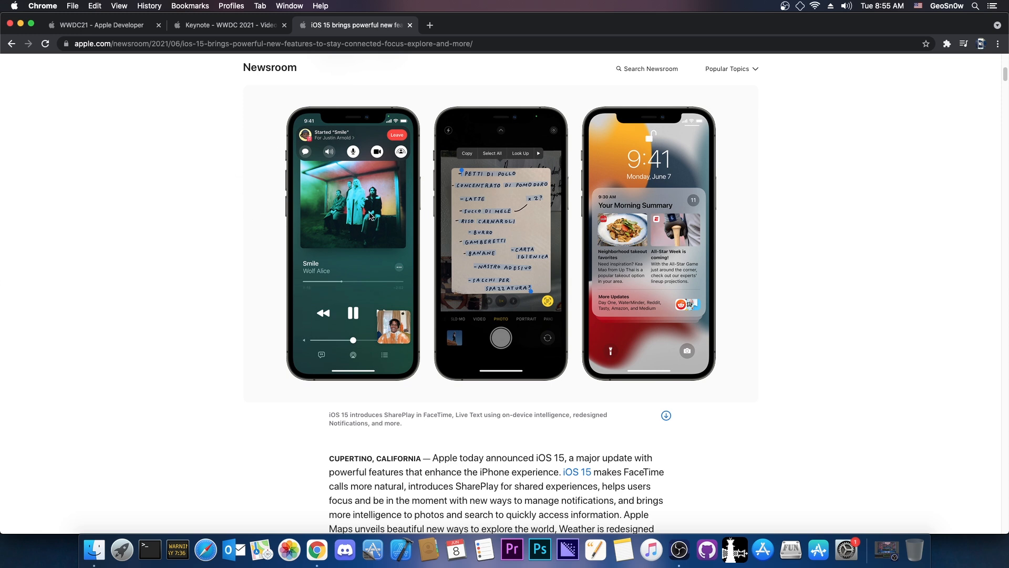
pyautogui.moveTo(328, 212)
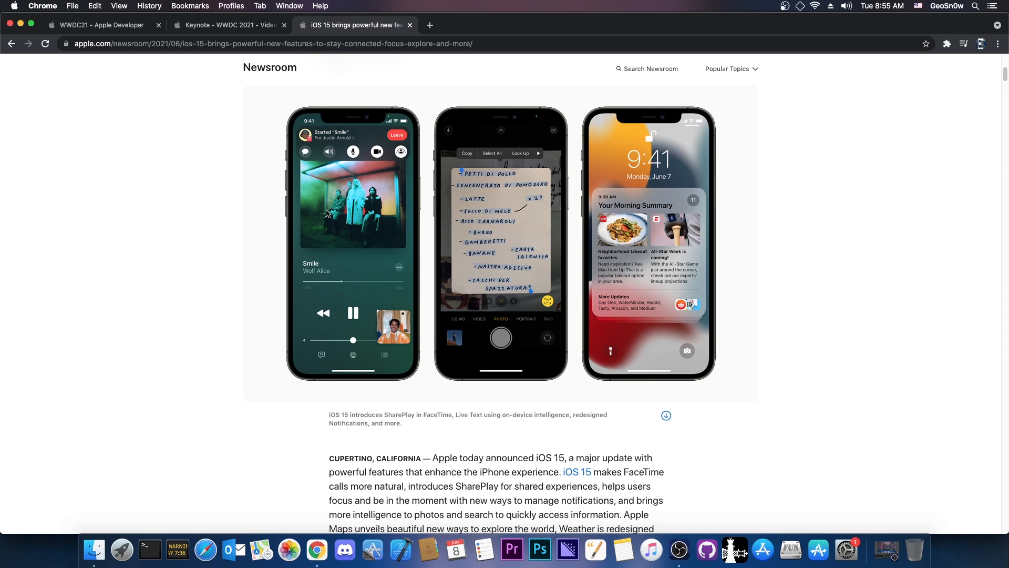
pyautogui.moveTo(399, 224)
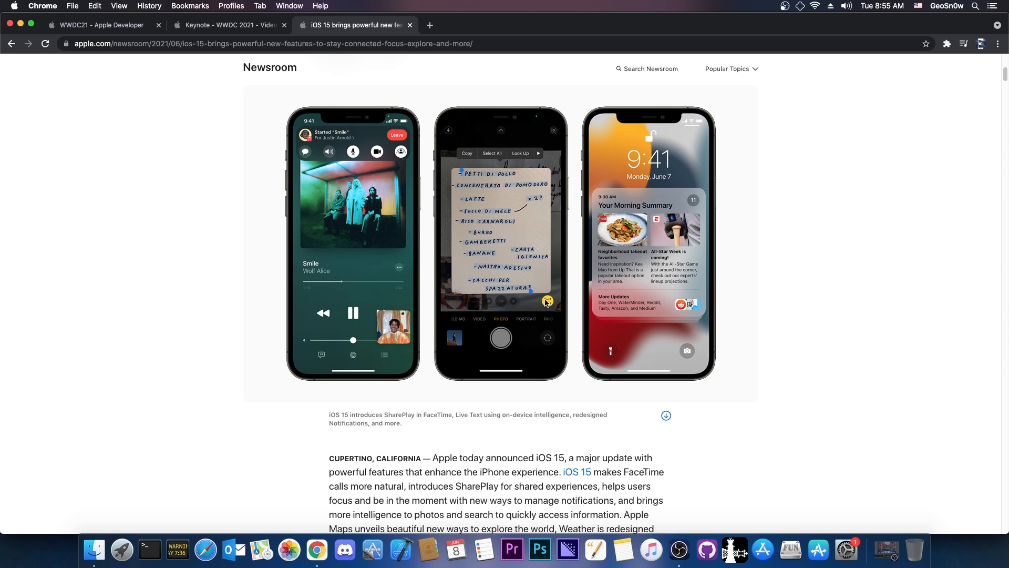
pyautogui.moveTo(546, 308)
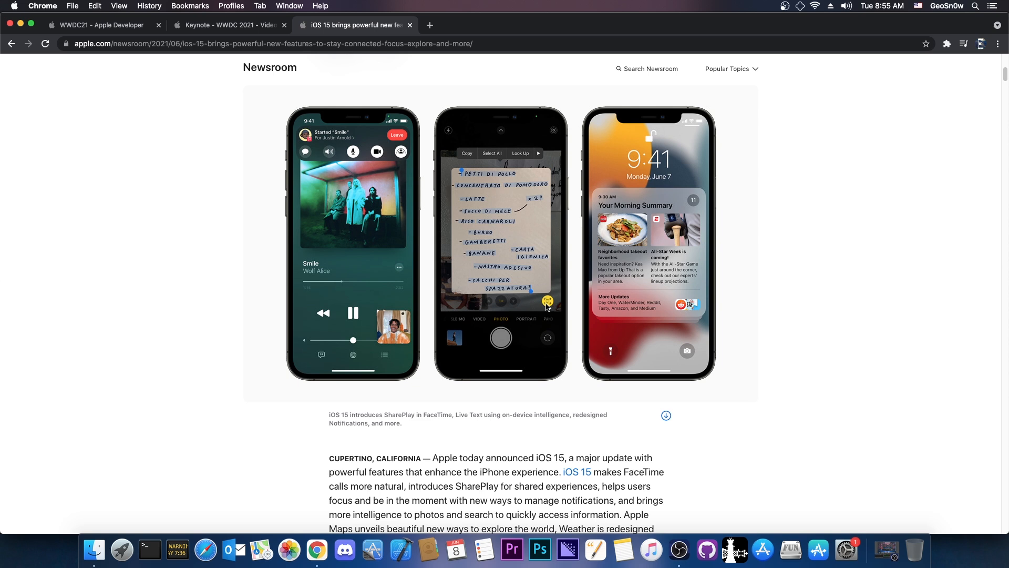
pyautogui.moveTo(483, 293)
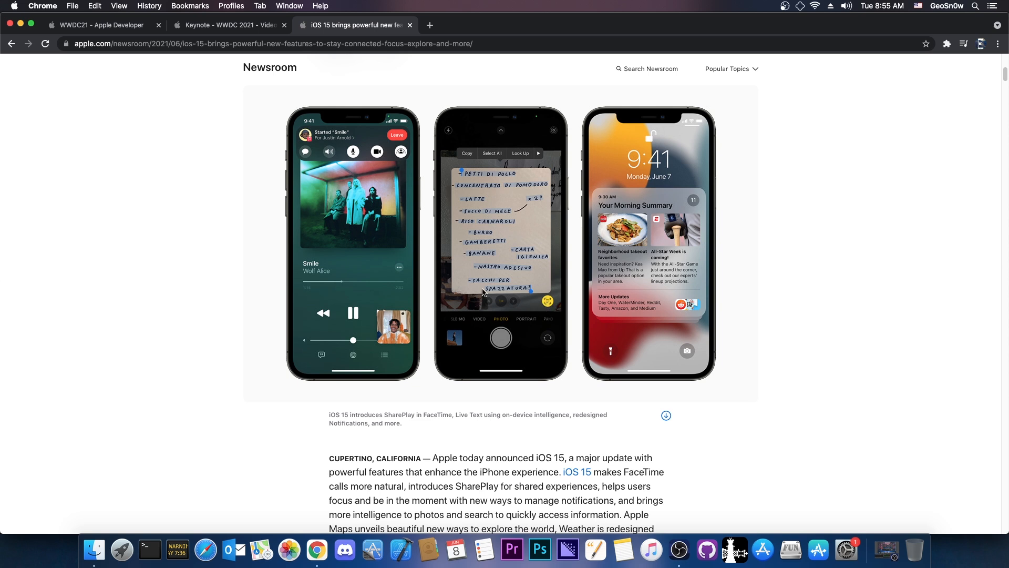
pyautogui.moveTo(515, 273)
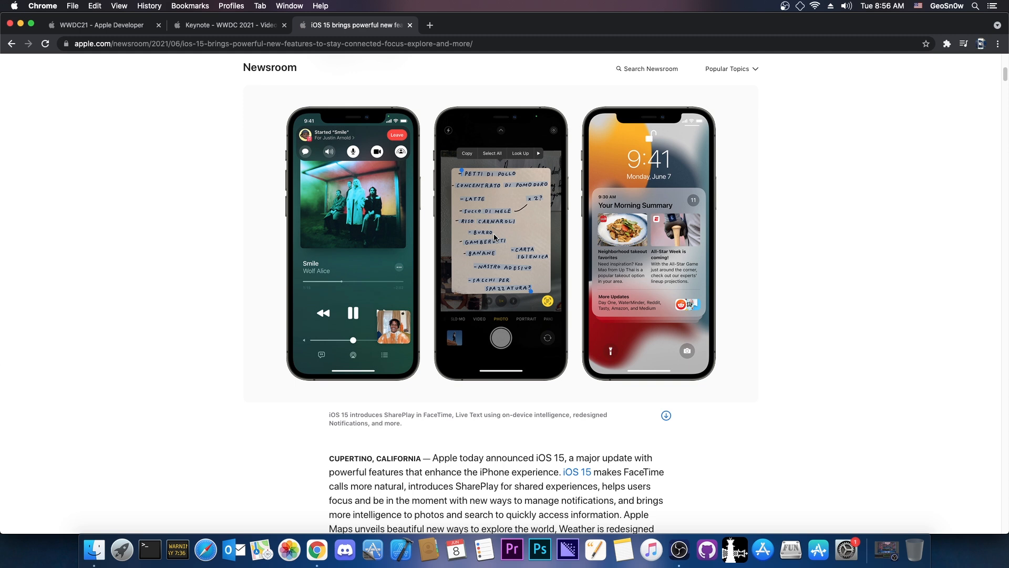
pyautogui.moveTo(648, 247)
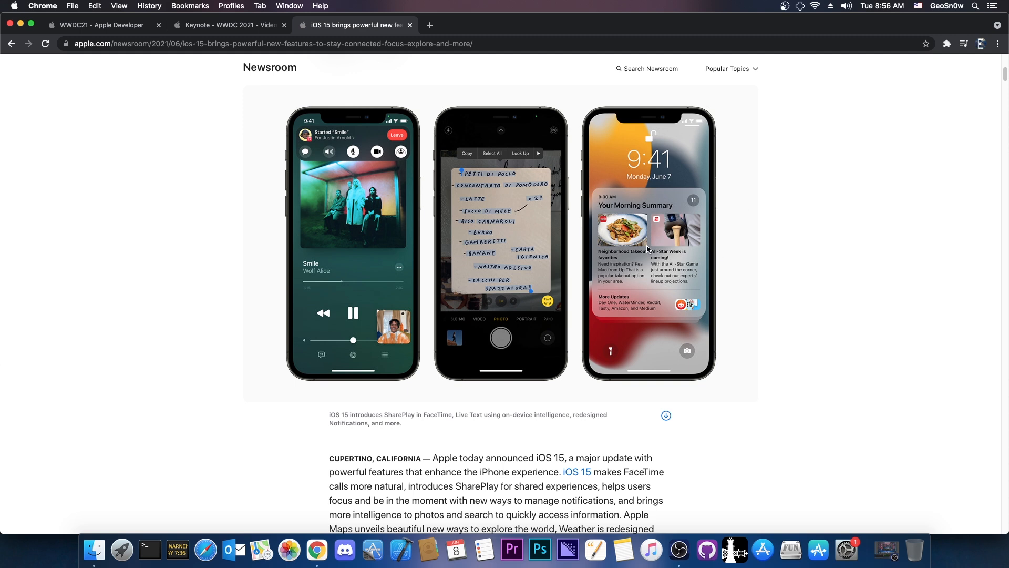
pyautogui.moveTo(618, 243)
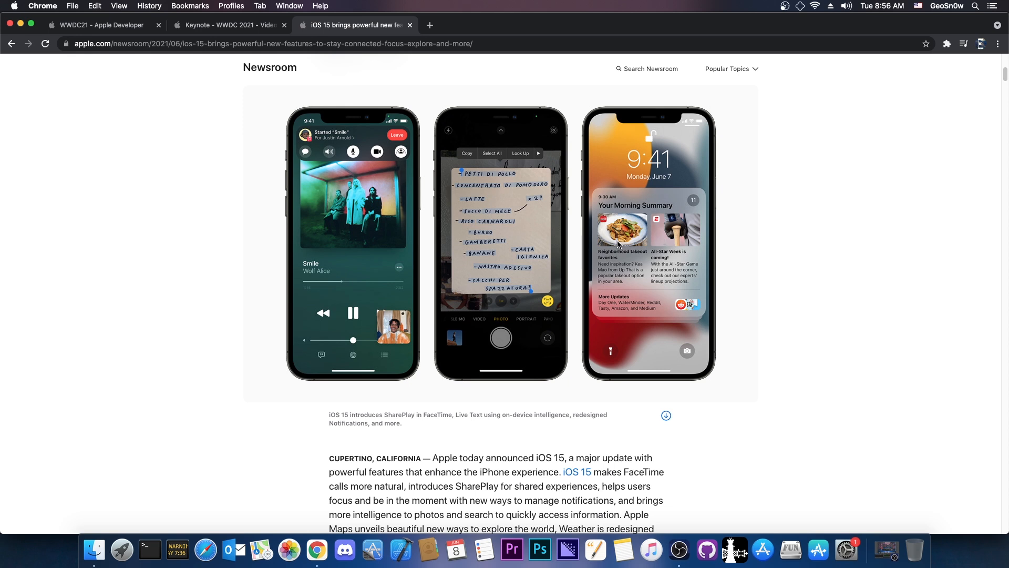
pyautogui.moveTo(617, 276)
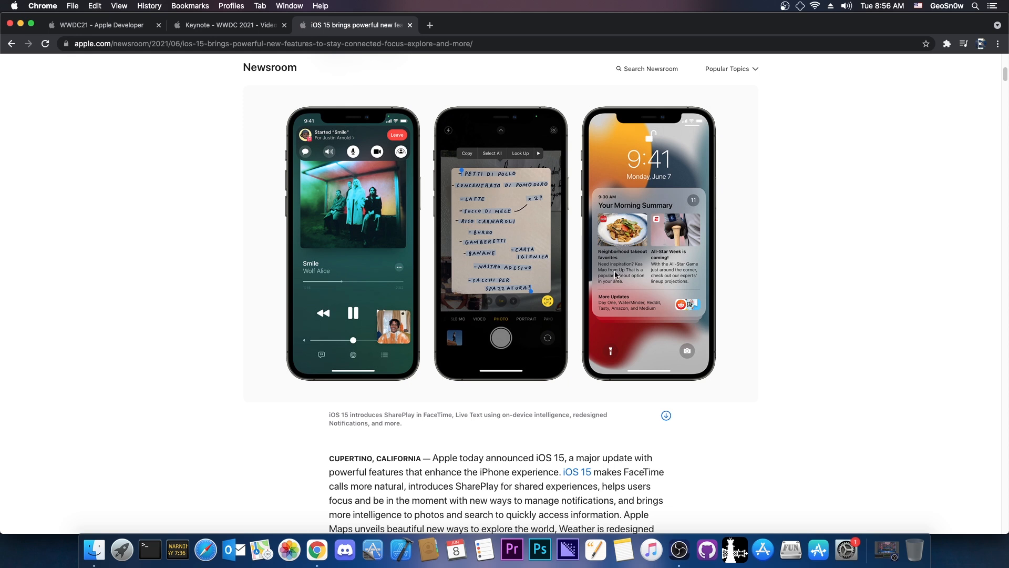
pyautogui.moveTo(635, 178)
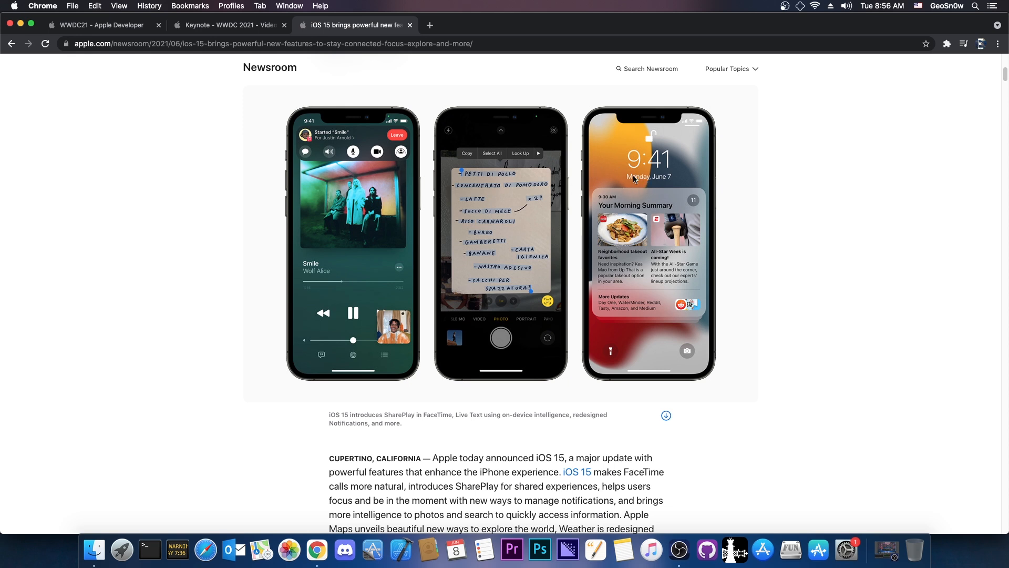
pyautogui.moveTo(642, 187)
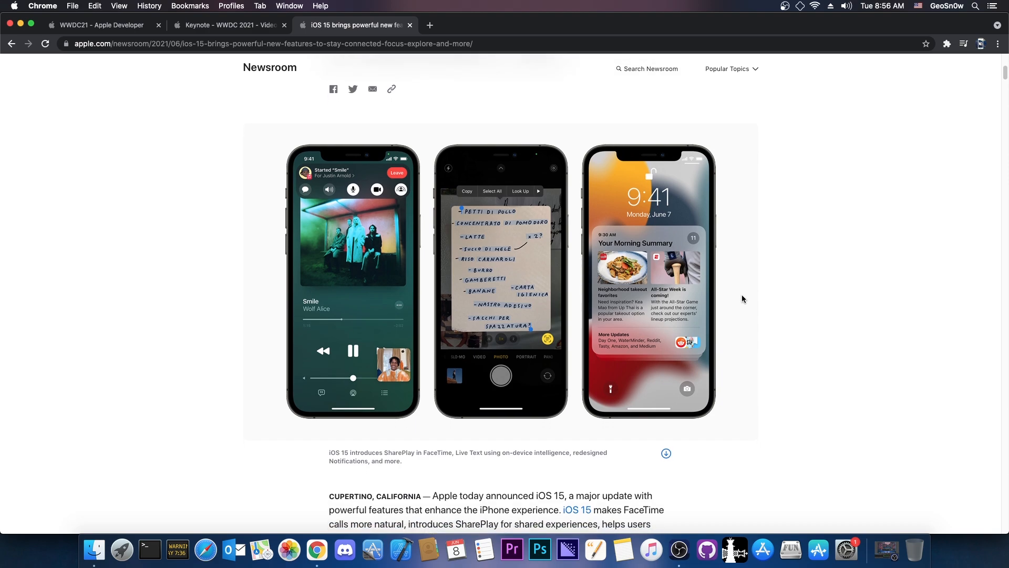
pyautogui.scroll(-3)
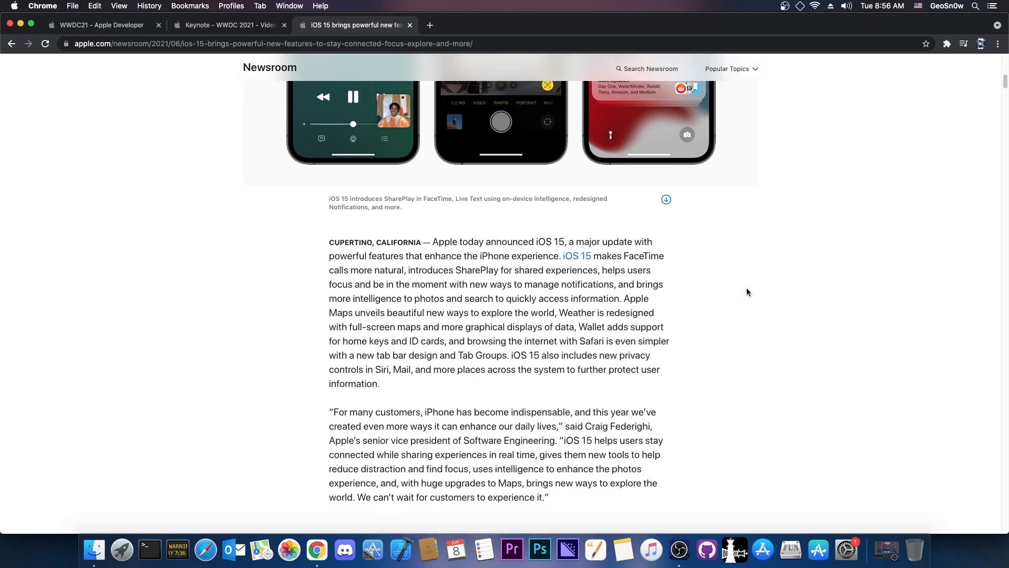
pyautogui.scroll(-3)
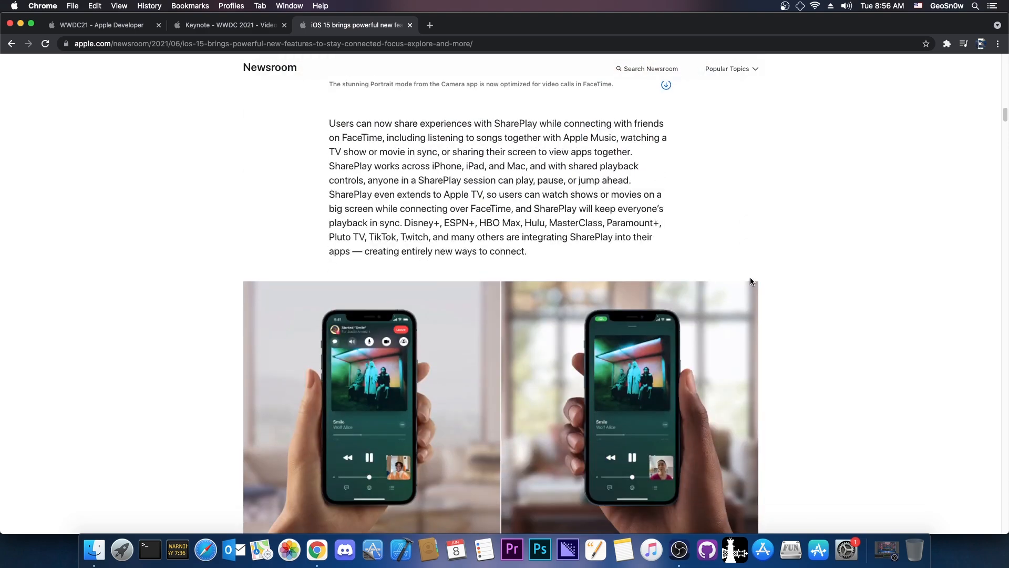
pyautogui.scroll(-3)
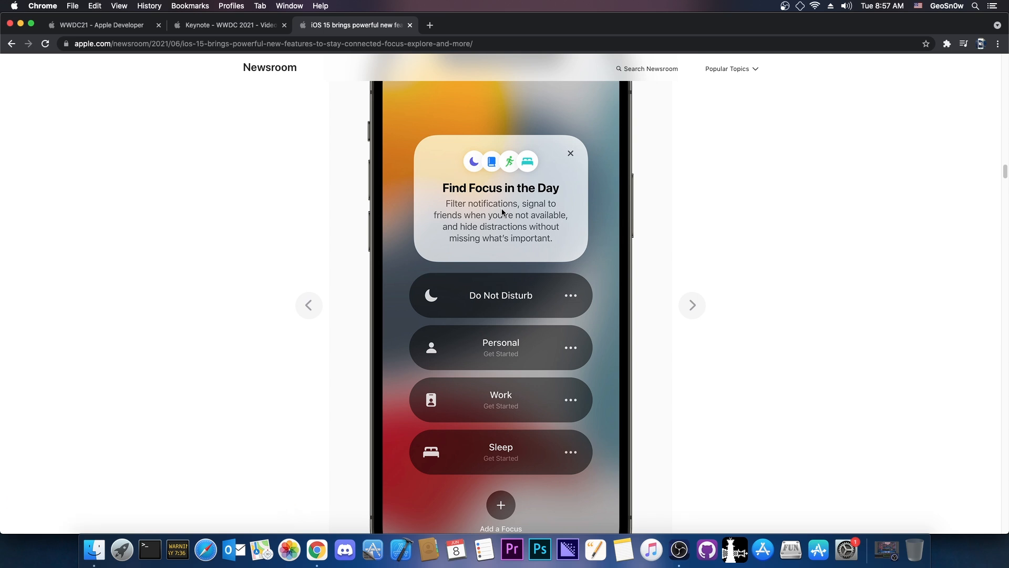
pyautogui.moveTo(526, 232)
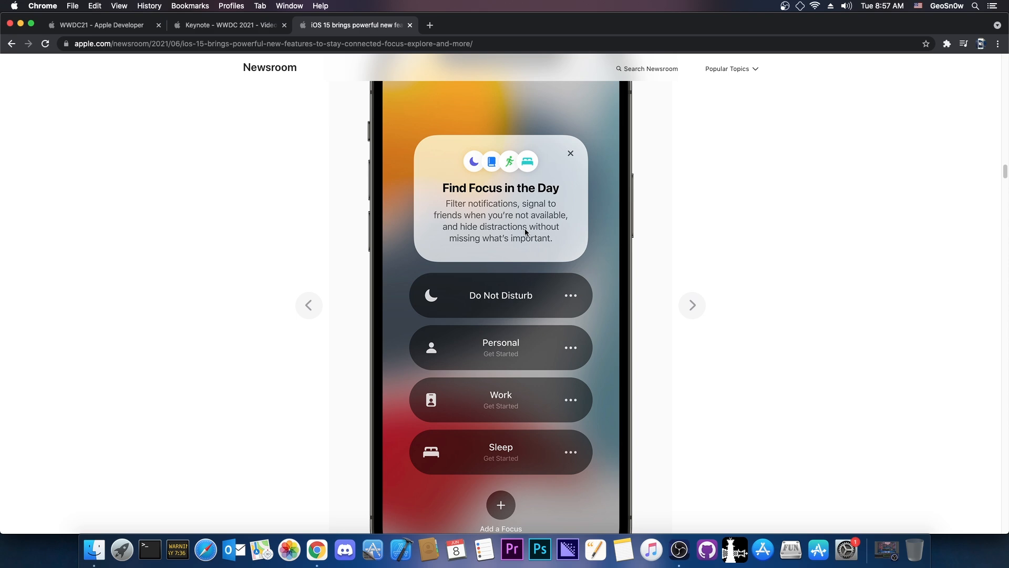
pyautogui.scroll(-3)
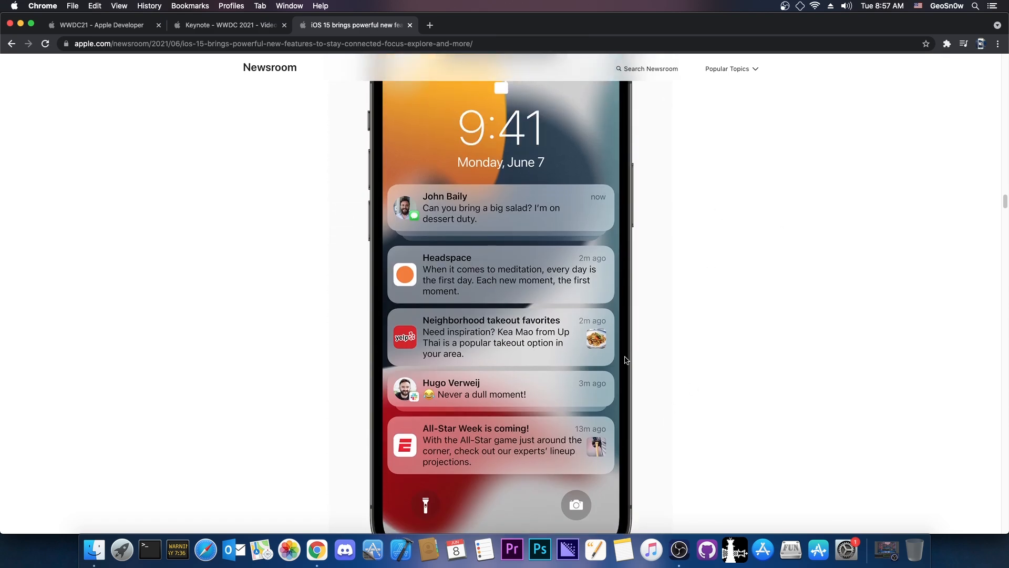
pyautogui.scroll(-3)
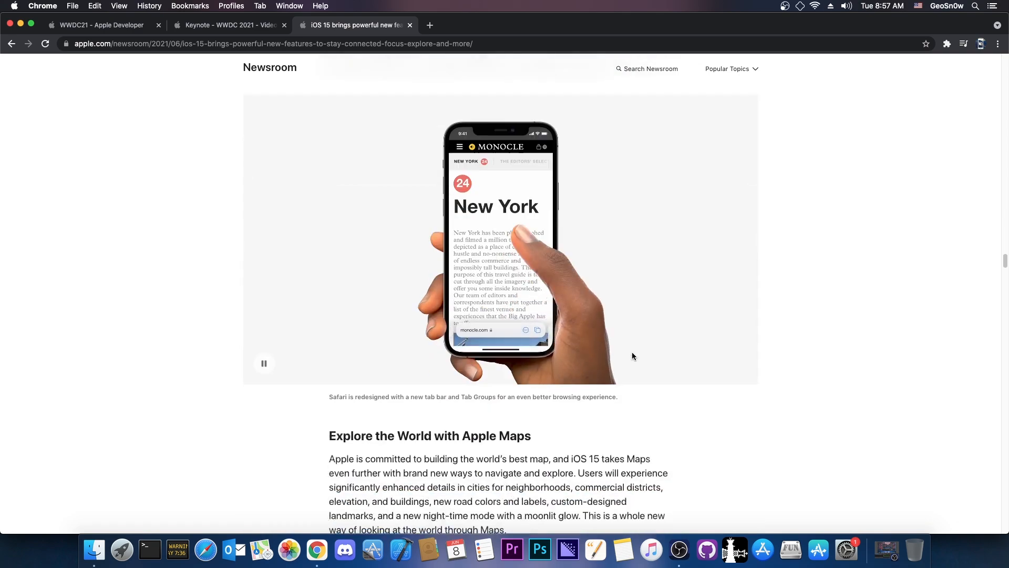
# - Read on through App Privacy Report, Weather, Notes, Translate, Accessibility and Wallet to Apple TV
pyautogui.scroll(-3)
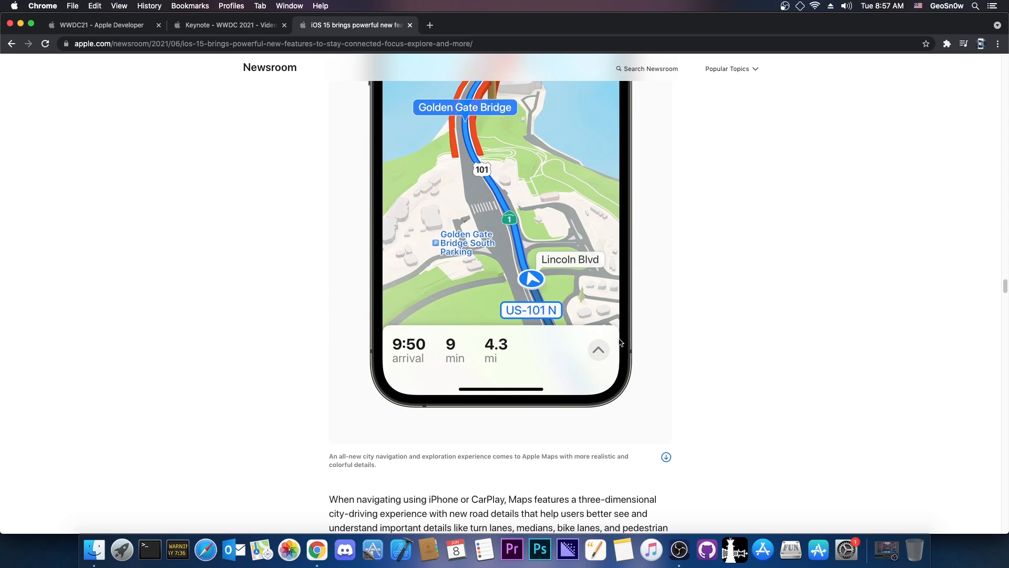
pyautogui.scroll(-3)
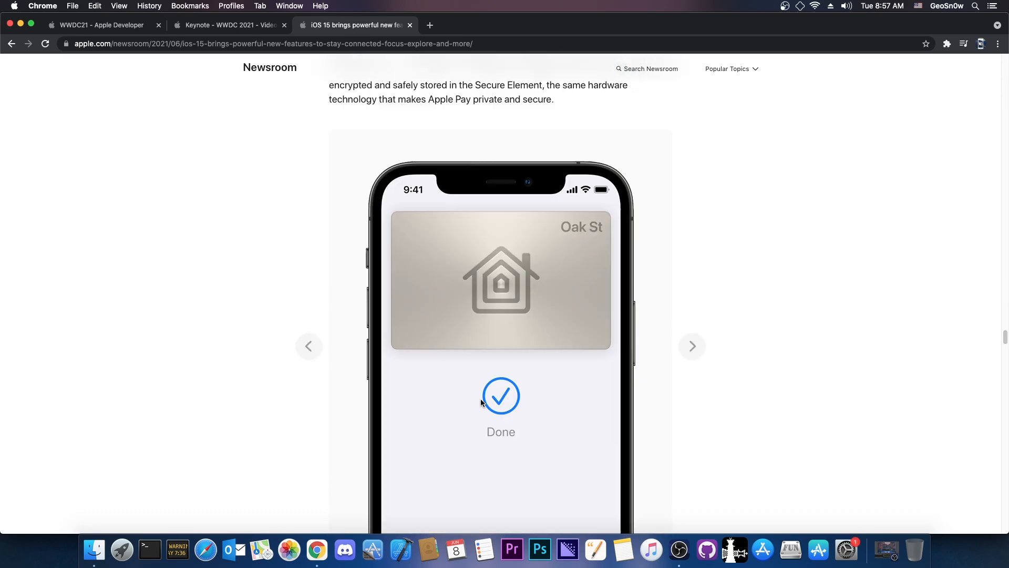
pyautogui.moveTo(646, 411)
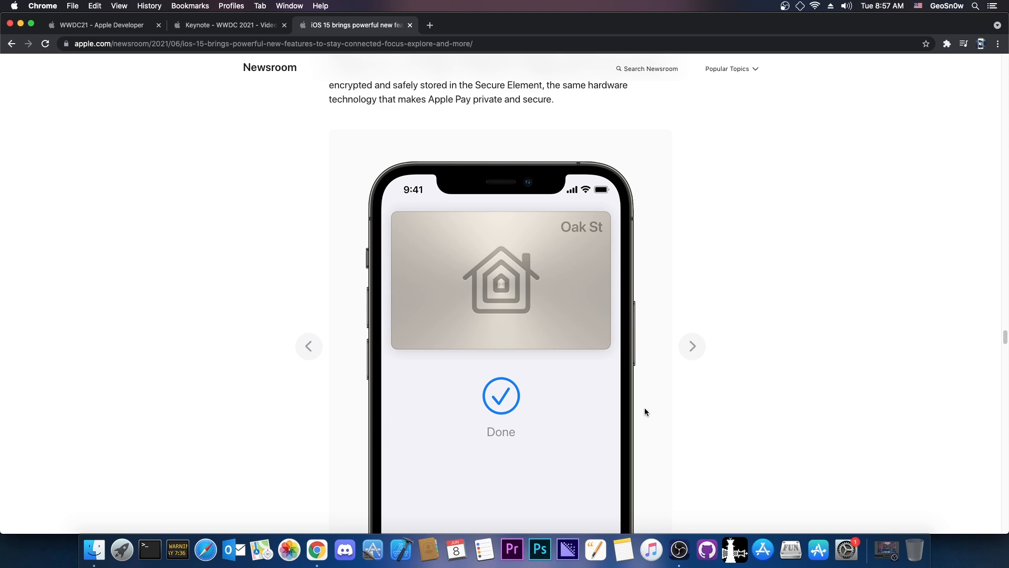
pyautogui.scroll(-3)
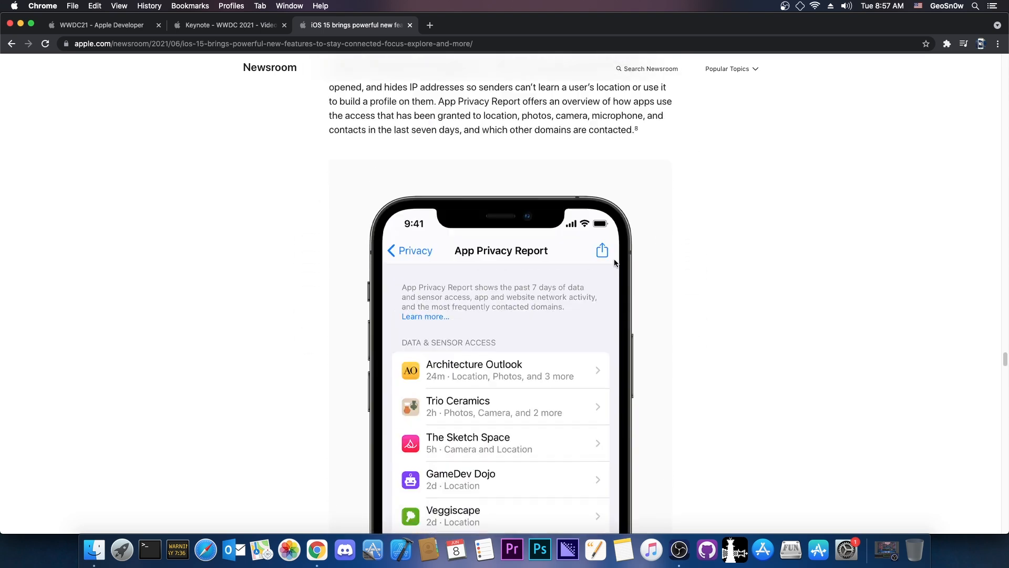
pyautogui.scroll(-3)
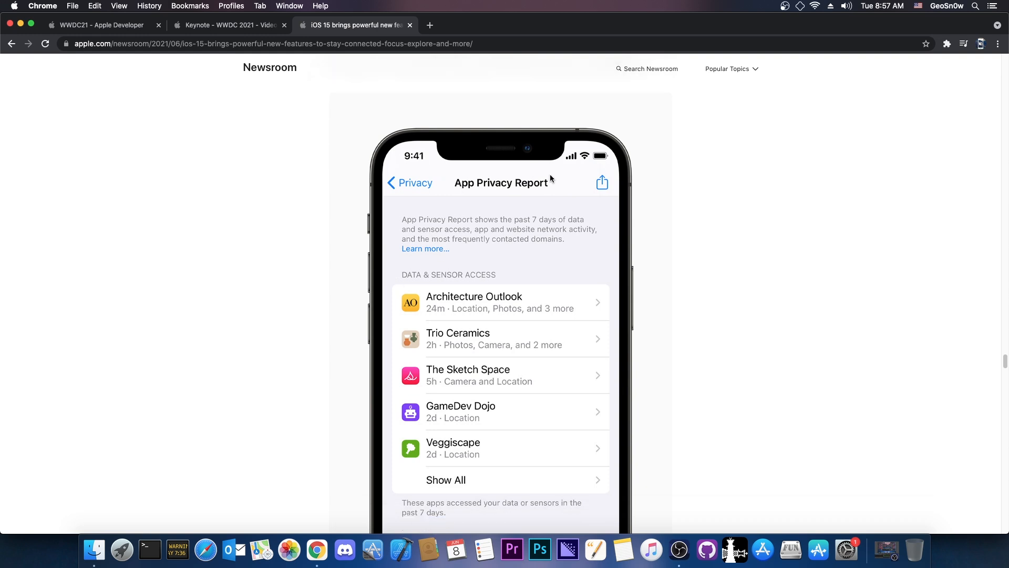
pyautogui.scroll(-3)
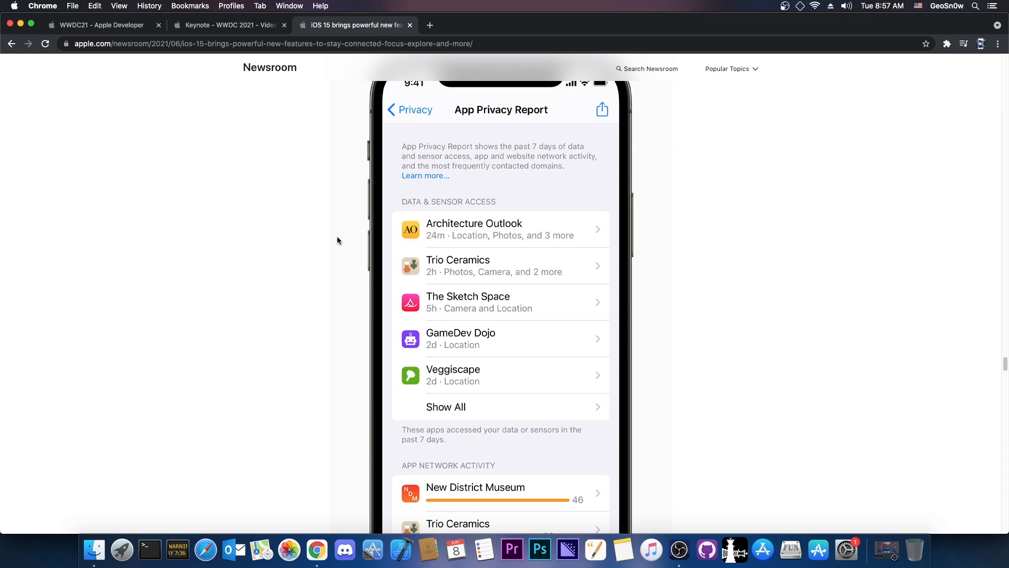
pyautogui.moveTo(486, 329)
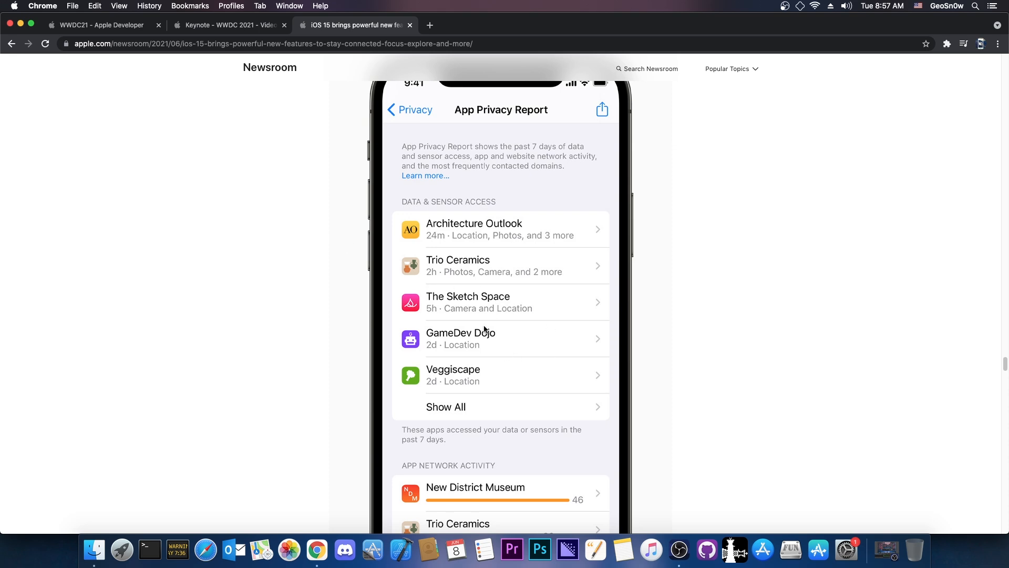
pyautogui.scroll(-3)
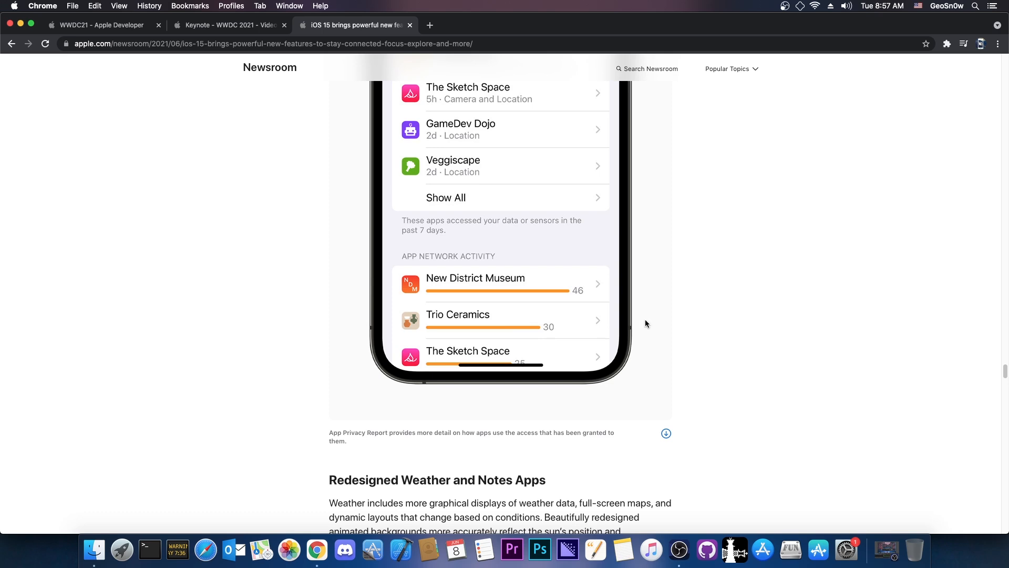
pyautogui.scroll(-3)
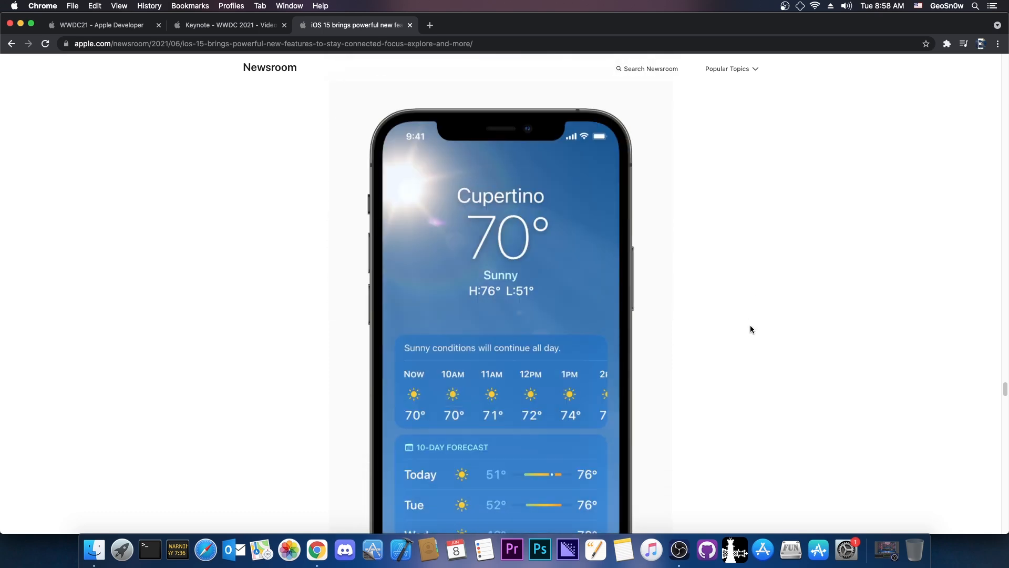
pyautogui.scroll(-3)
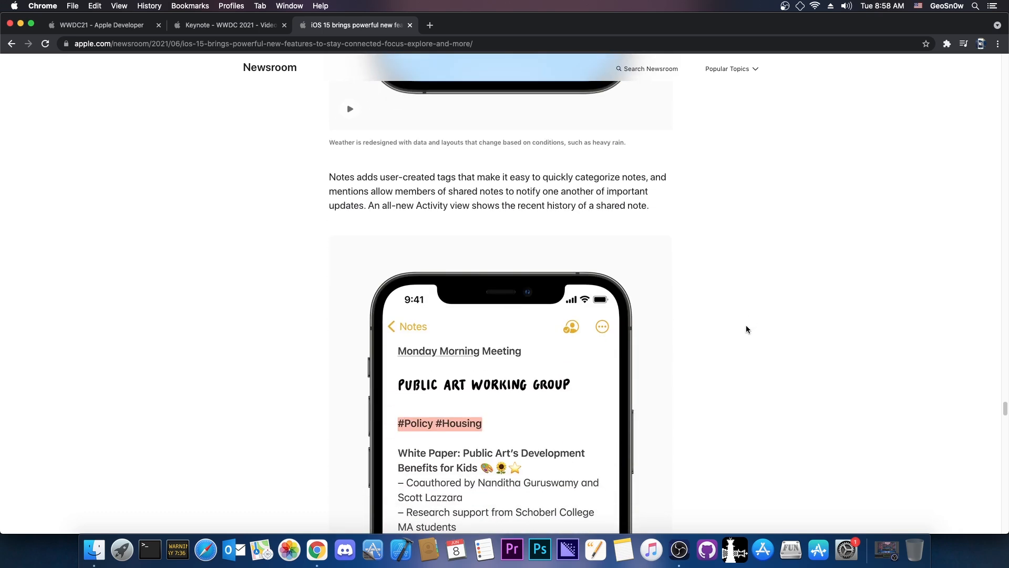
pyautogui.scroll(3)
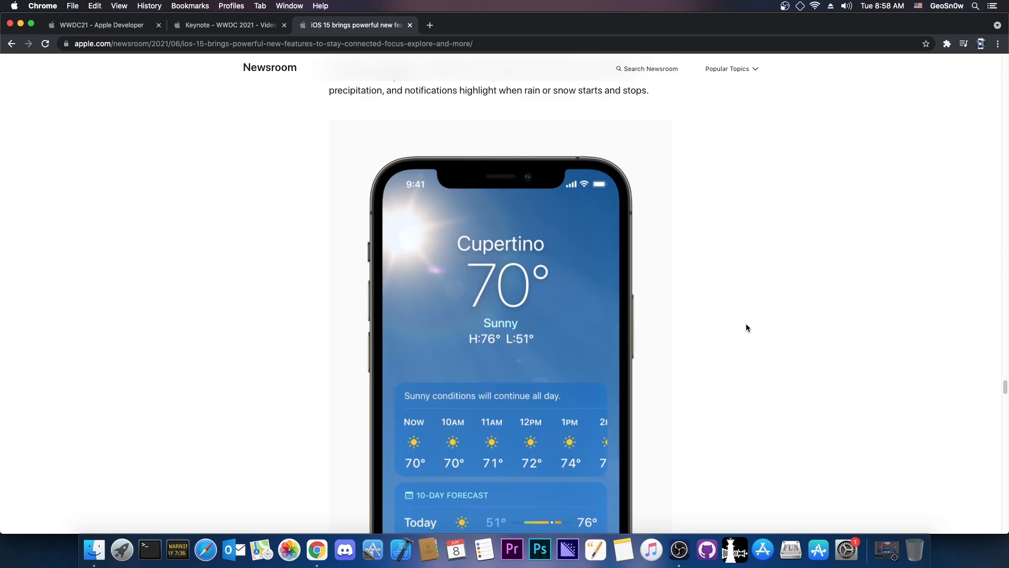
pyautogui.scroll(-3)
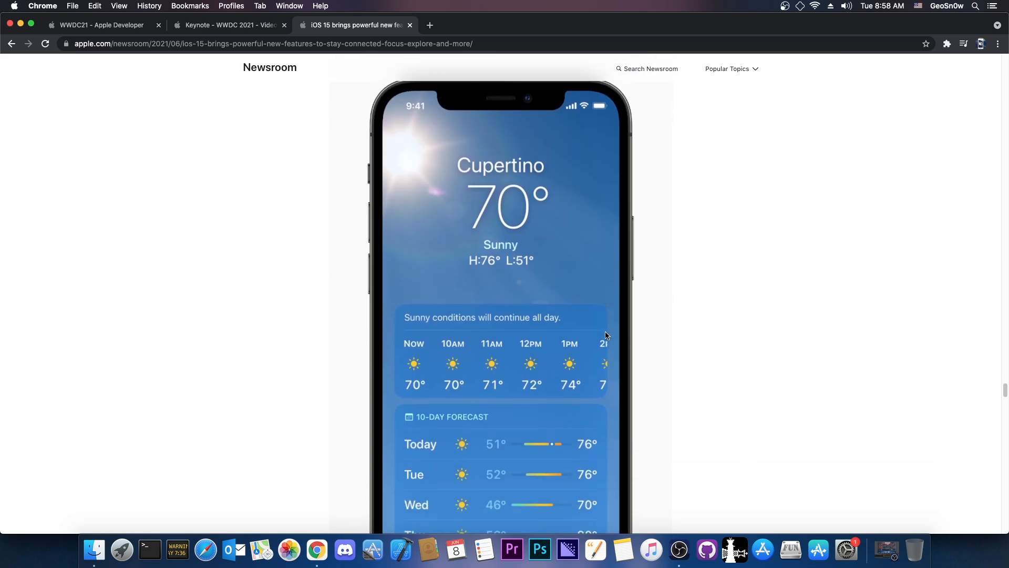
pyautogui.scroll(-3)
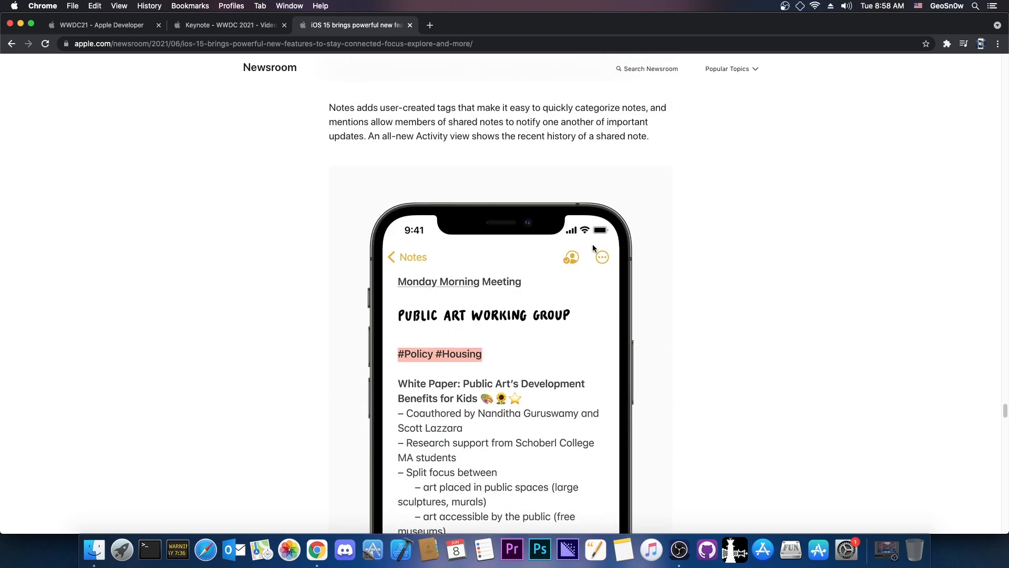
pyautogui.scroll(-3)
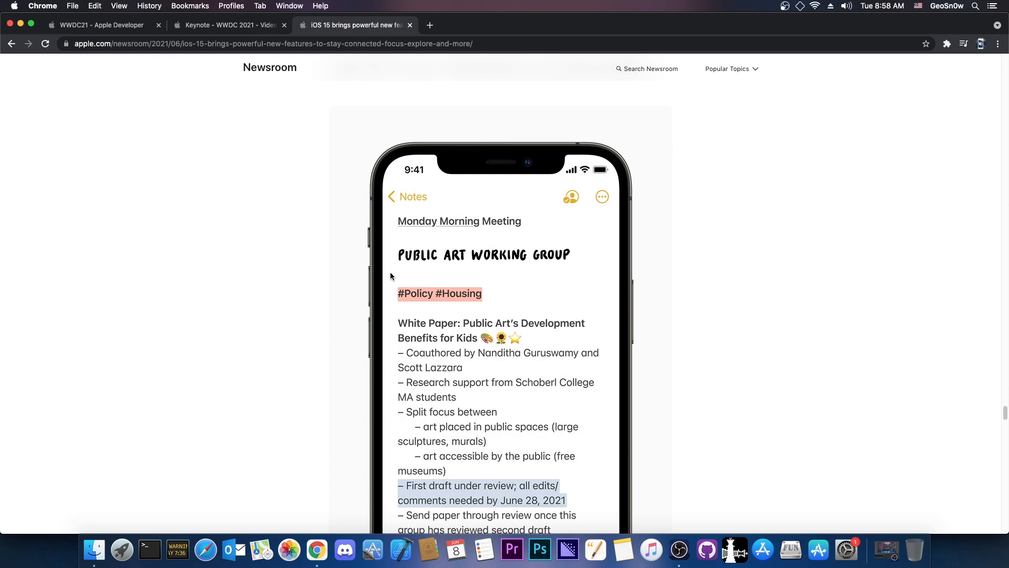
pyautogui.scroll(-3)
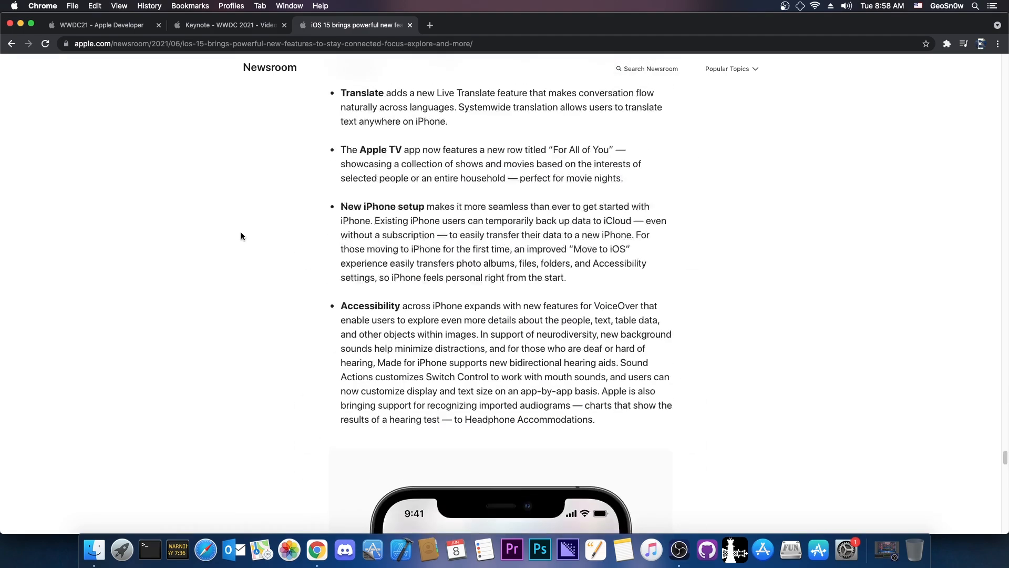
pyautogui.scroll(-3)
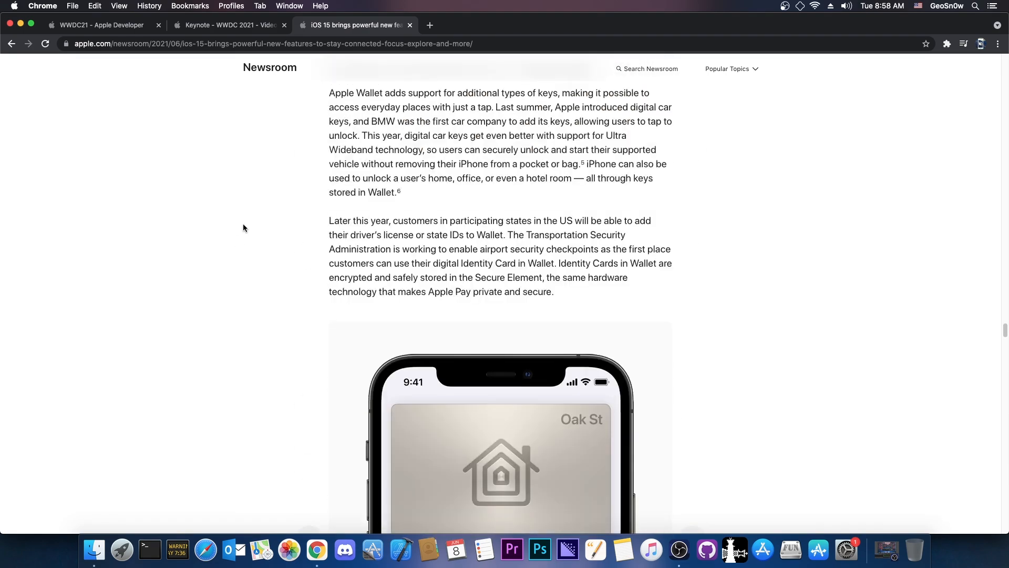
pyautogui.scroll(-3)
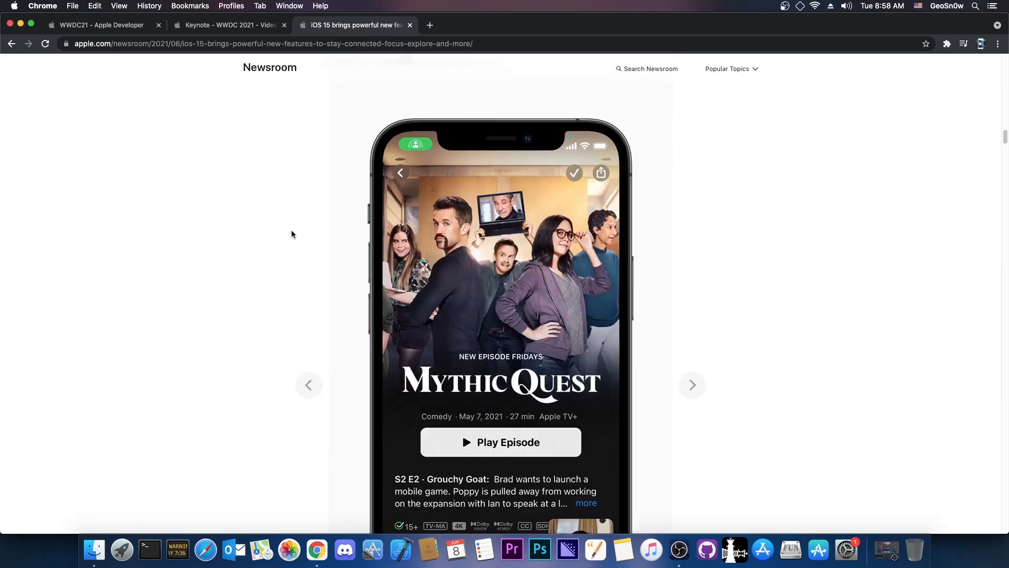
# - Scroll the iOS 15 press release back up to its headline
pyautogui.scroll(3)
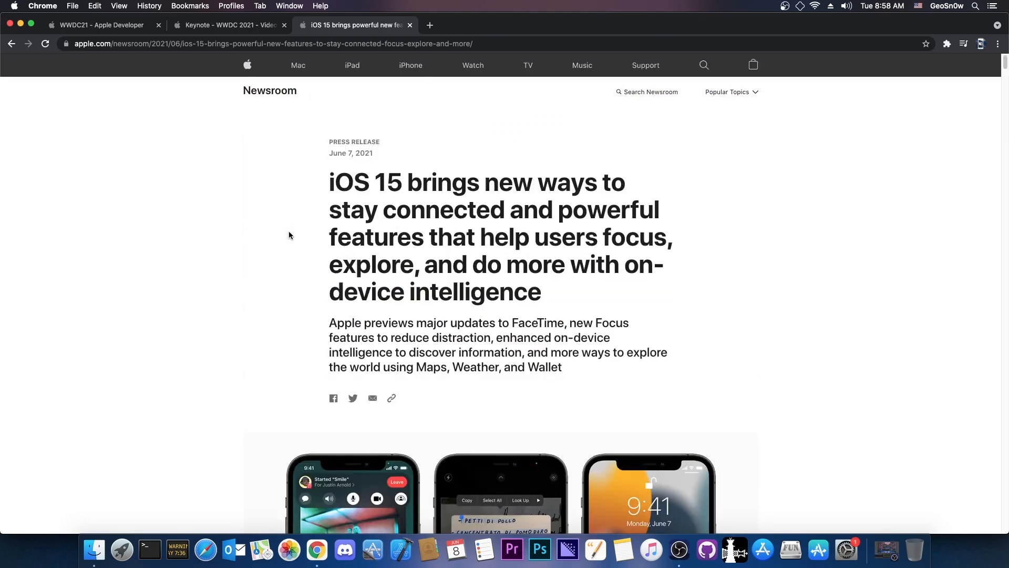
pyautogui.moveTo(286, 226)
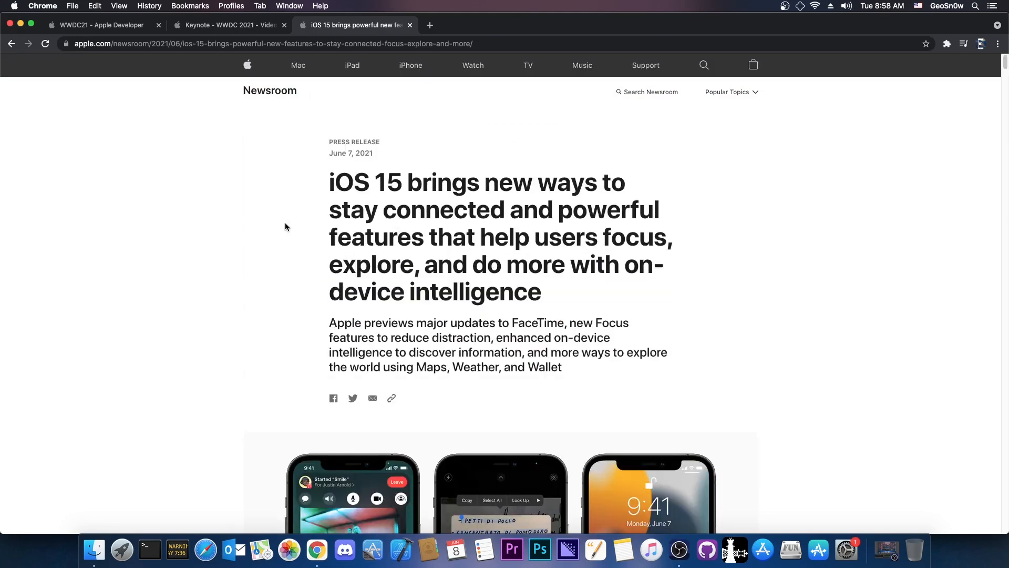
pyautogui.moveTo(284, 196)
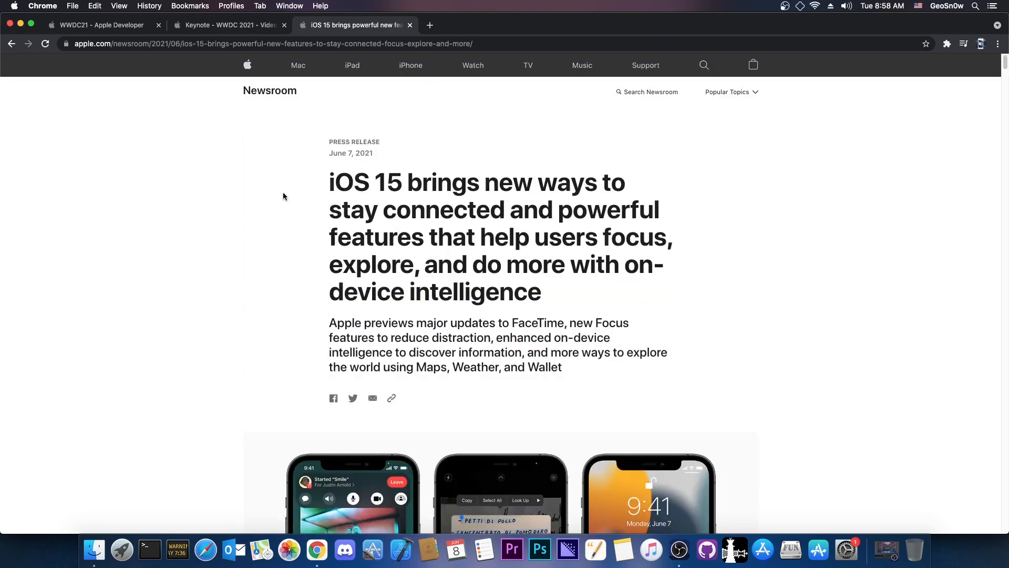
pyautogui.scroll(-3)
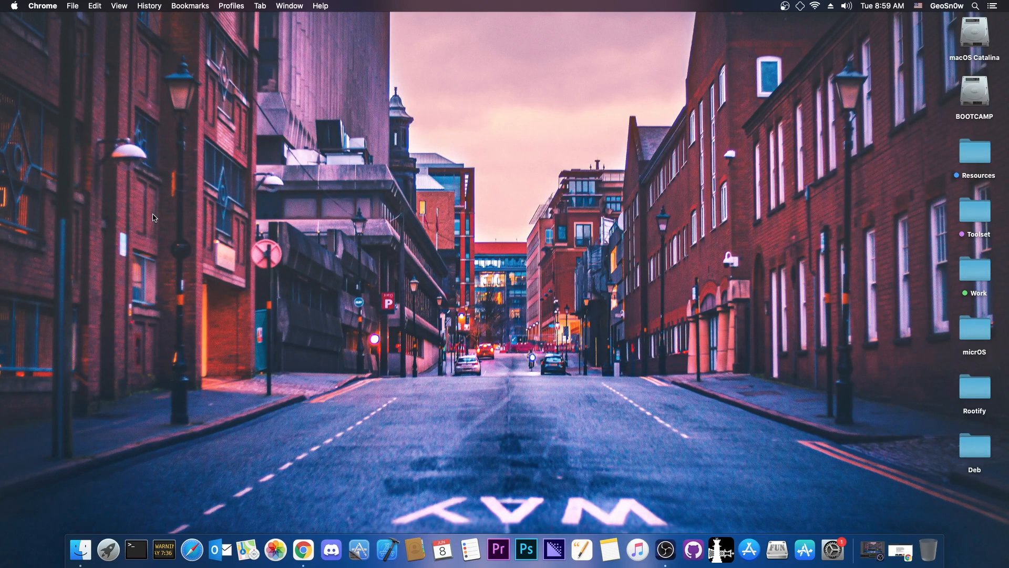
pyautogui.moveTo(99, 205)
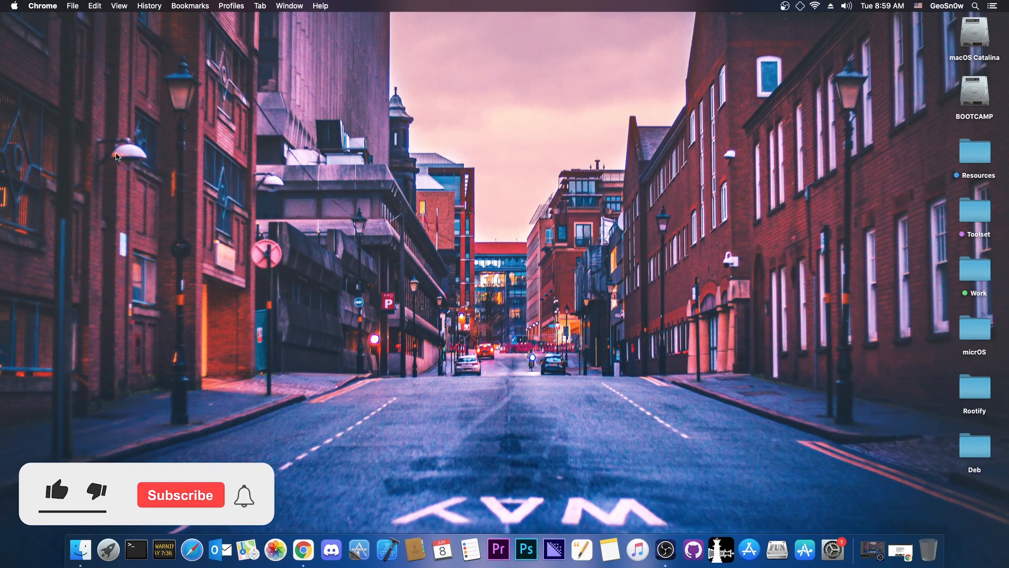
# - Activate the end-card like and subscribe buttons, leaving 'Subscribed' showing
pyautogui.click(57, 491)
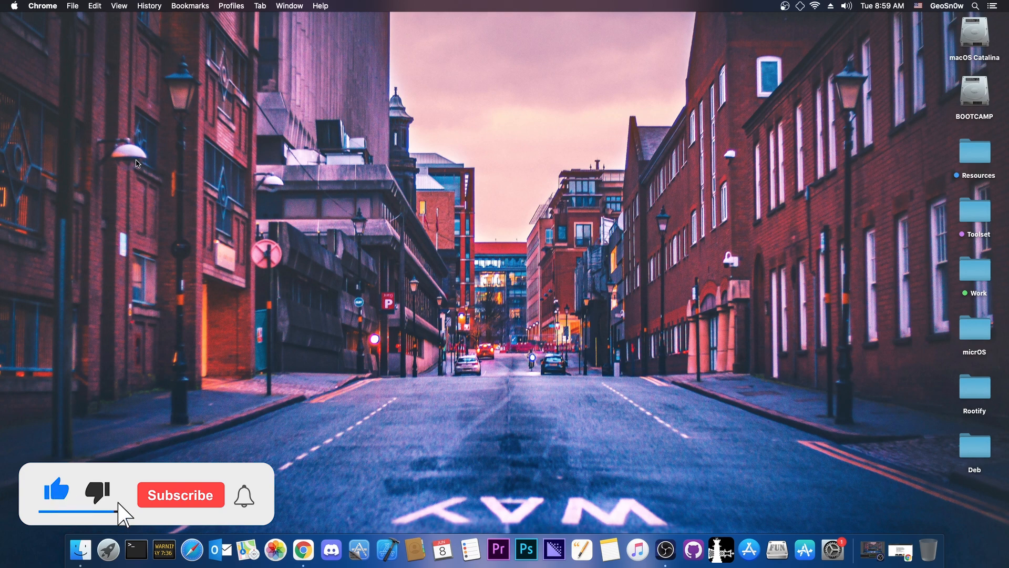
pyautogui.click(180, 495)
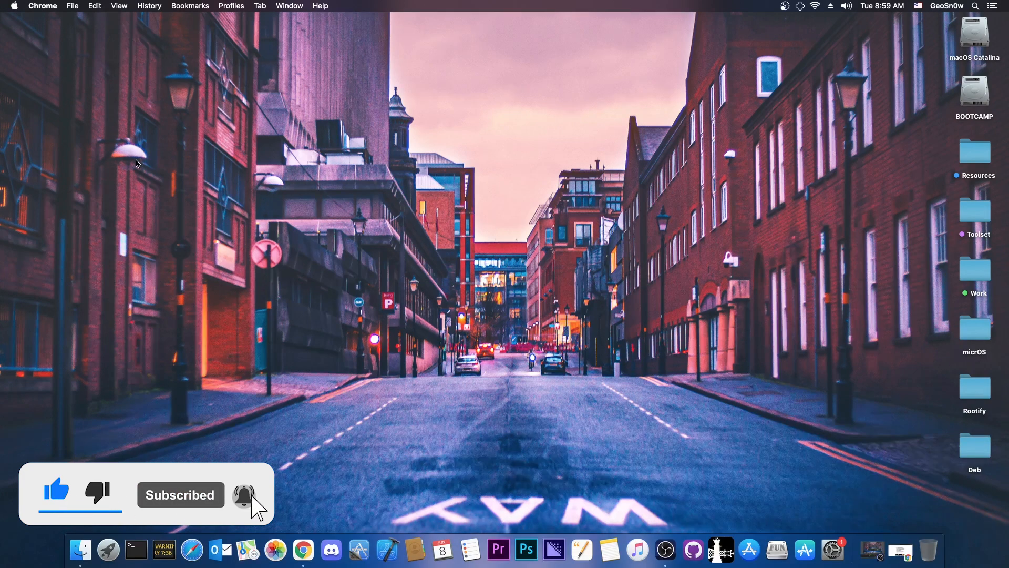